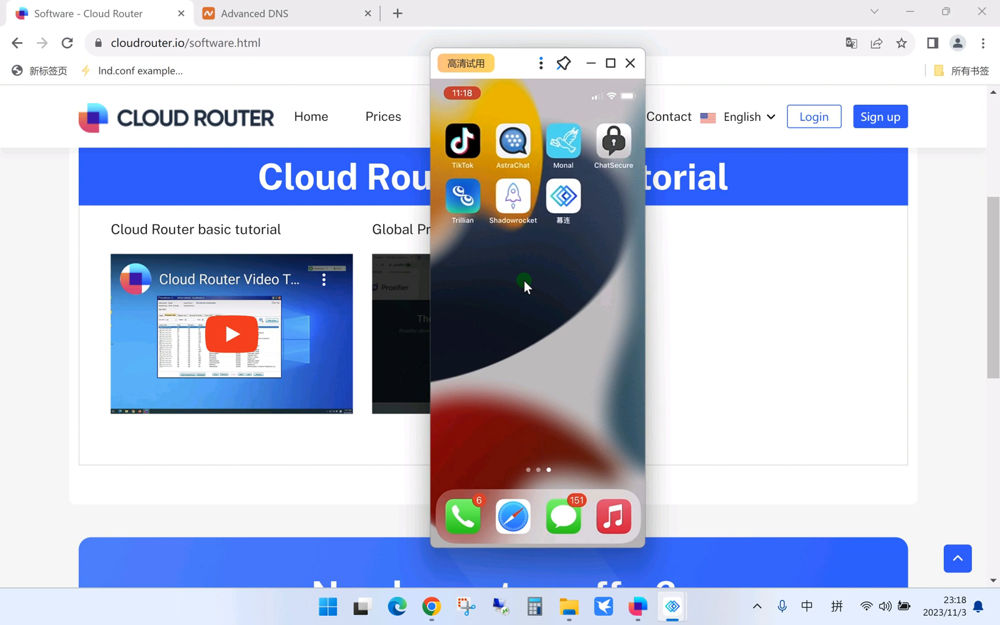
pyautogui.moveTo(498, 231)
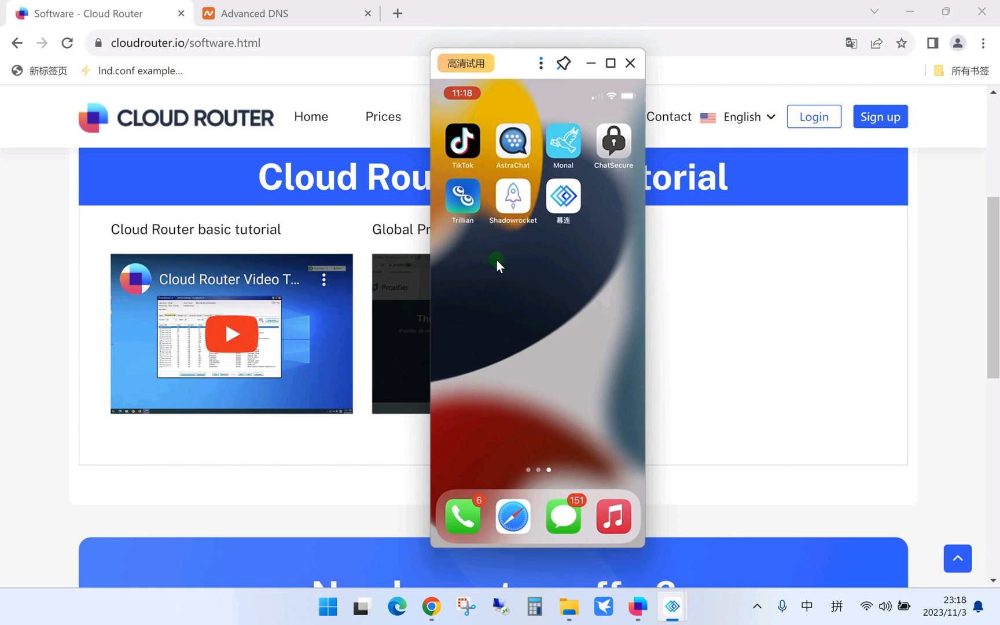
# Launch Shadowrocket on the mirrored iPhone, showing the 192.168.50.73:5000 server.
pyautogui.click(514, 198)
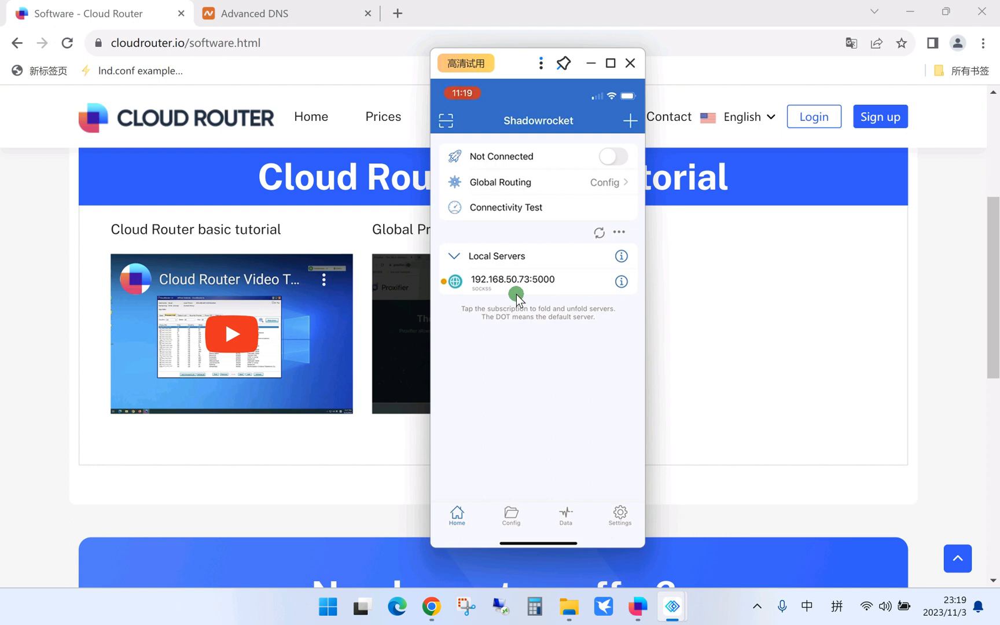
pyautogui.moveTo(624, 115)
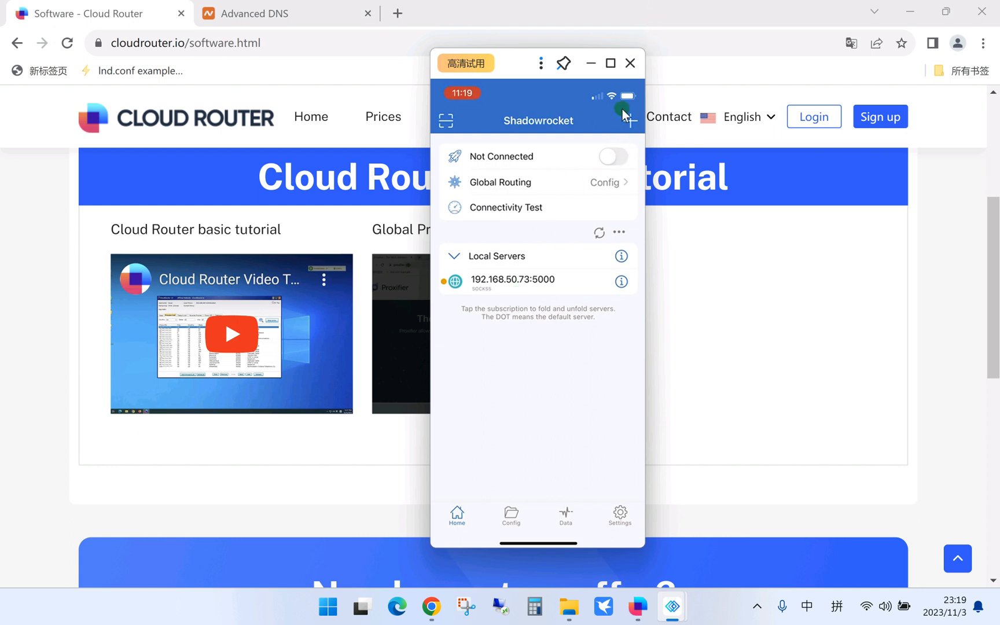
# Back out of Add Server and open the existing 192.168.50.73:5000 Socks5 server's edit form.
pyautogui.click(626, 117)
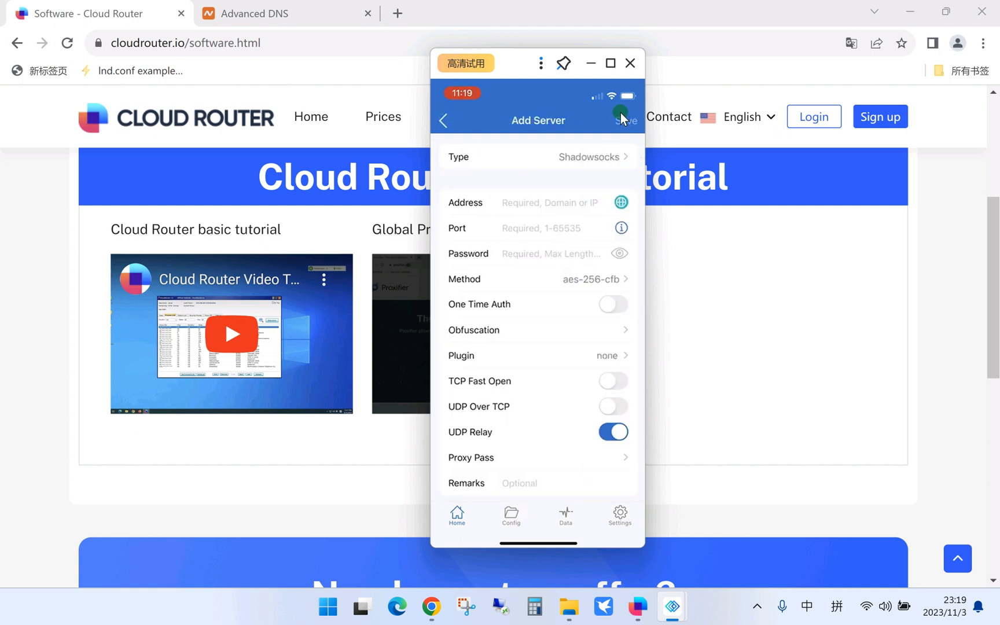
pyautogui.scroll(-3)
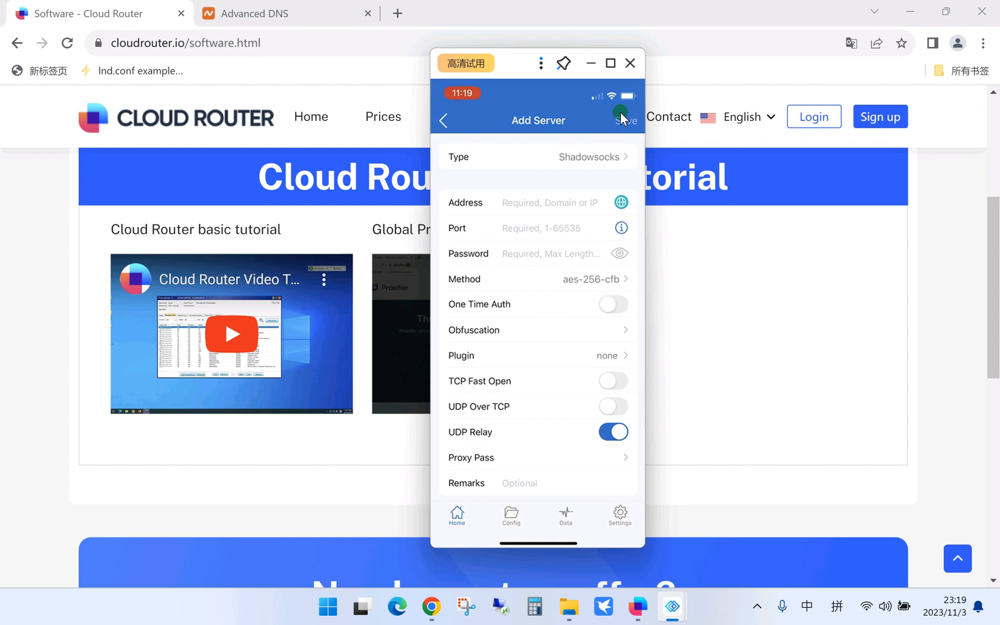
pyautogui.click(442, 120)
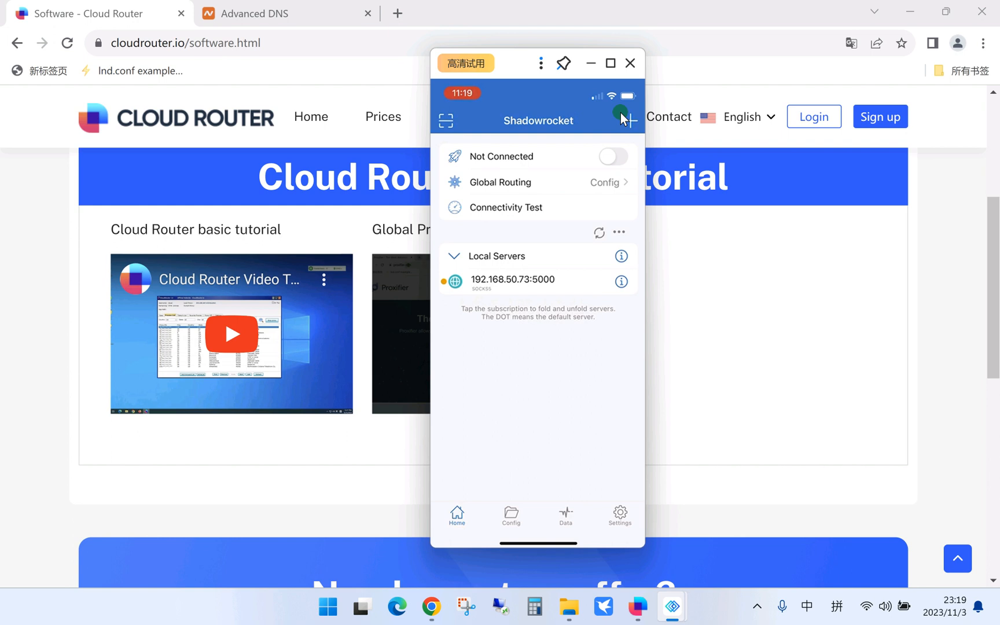
pyautogui.click(620, 281)
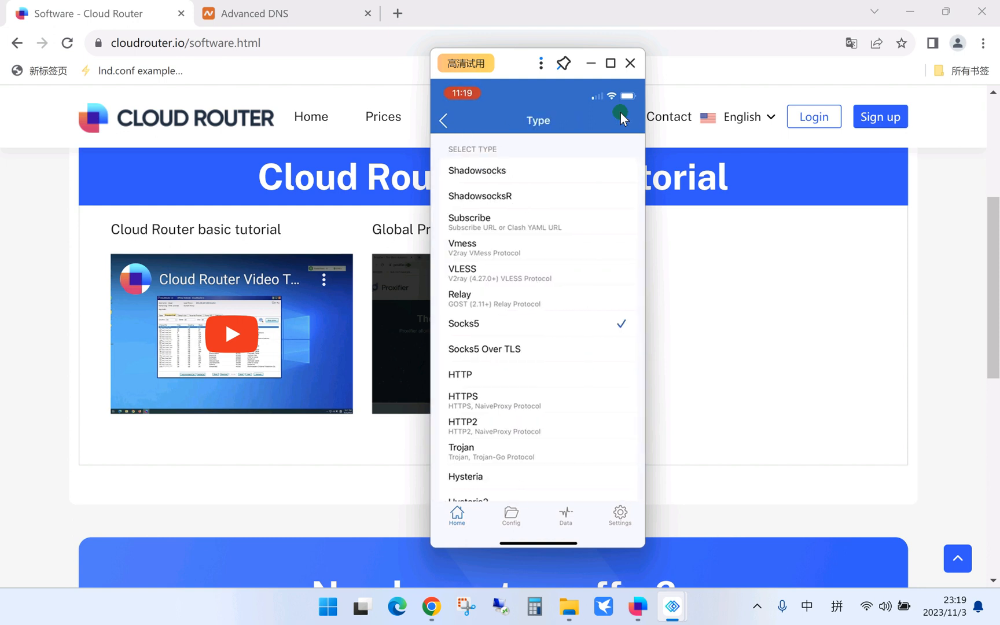
pyautogui.click(464, 324)
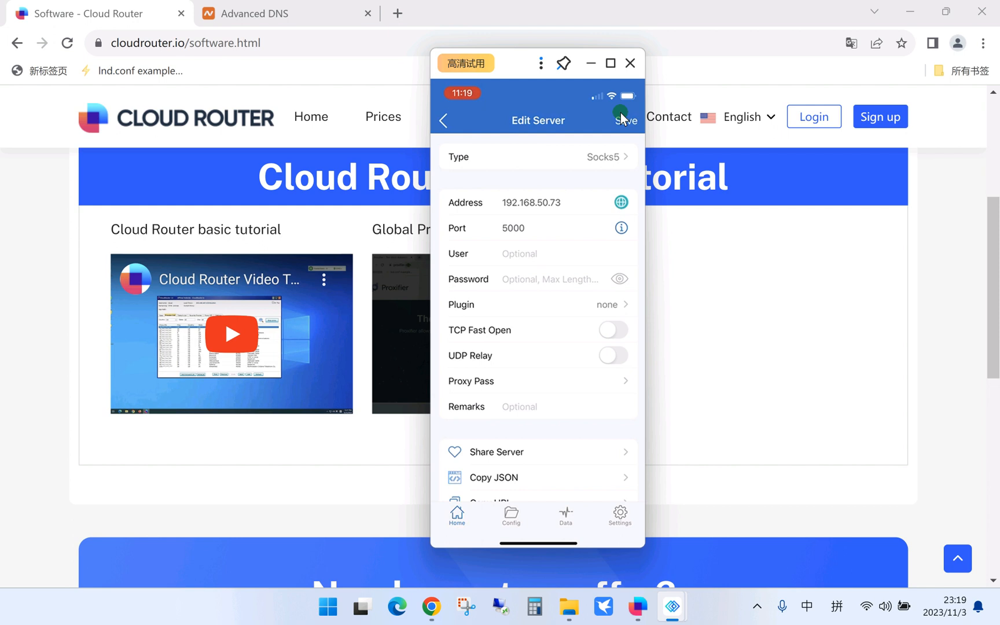
pyautogui.moveTo(649, 602)
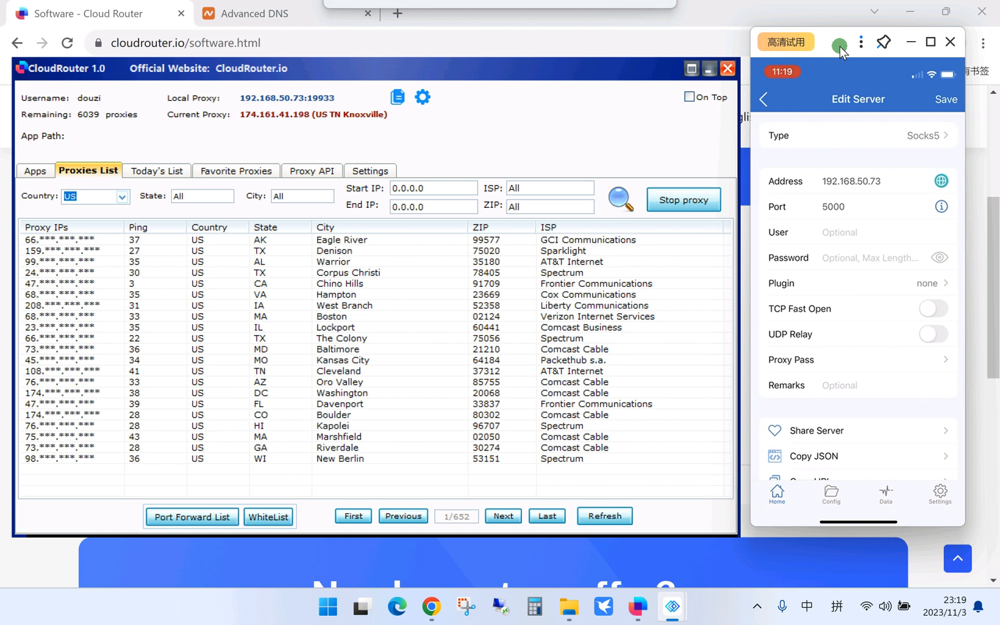
pyautogui.moveTo(401, 163)
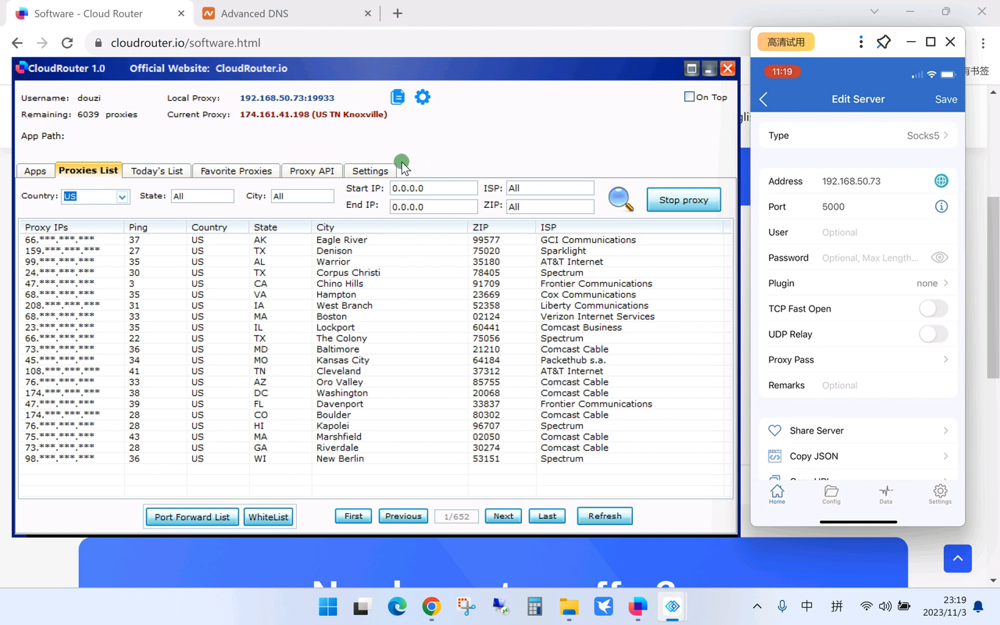
# Check Port Forward 5000–5099 and port 19933, then select proxy 159.118.207.156 (Denison, TX).
pyautogui.click(370, 170)
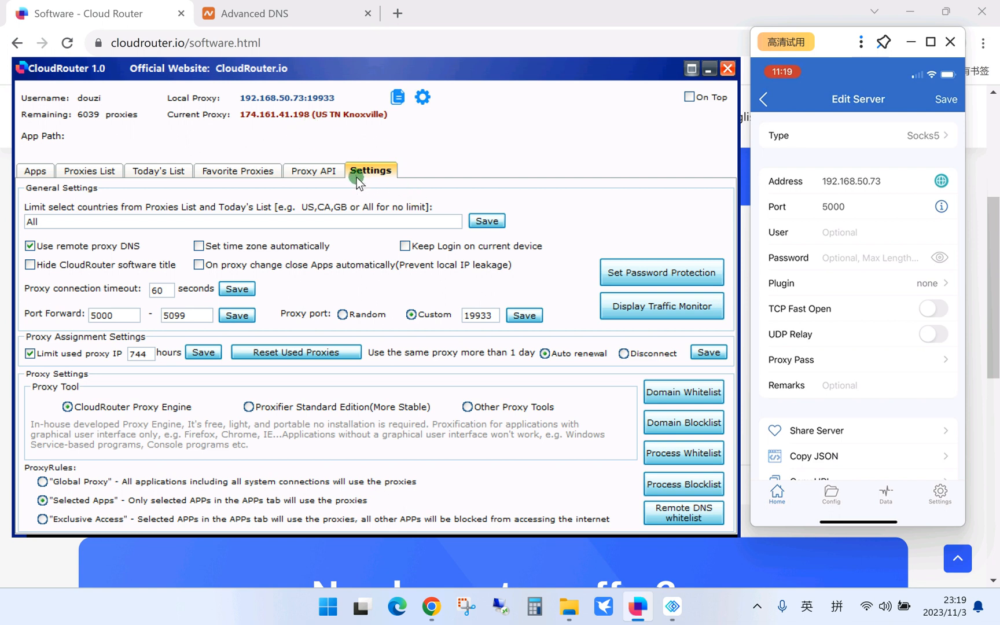
pyautogui.moveTo(230, 91)
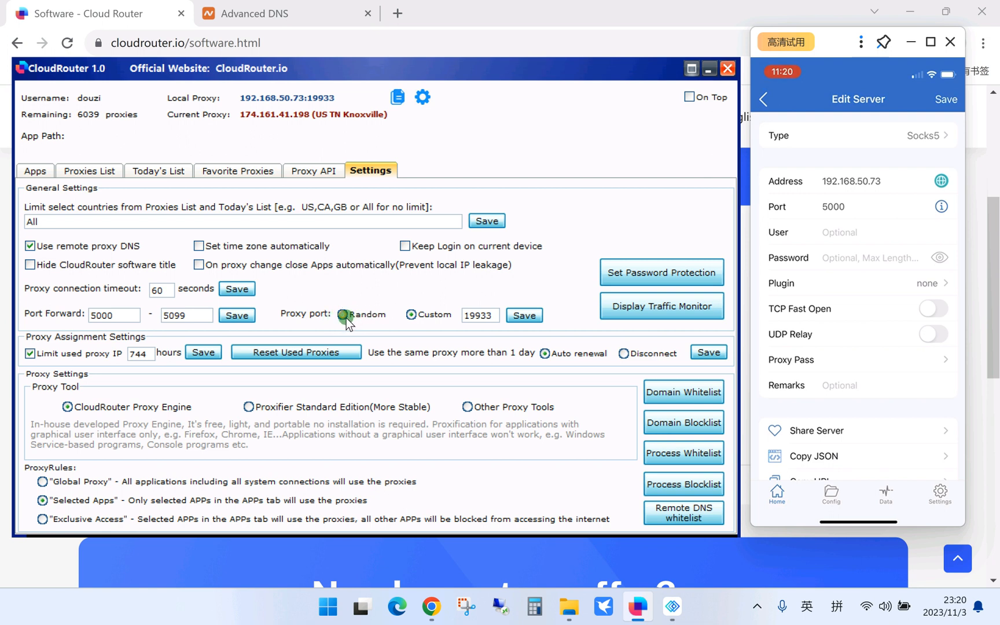
pyautogui.click(412, 314)
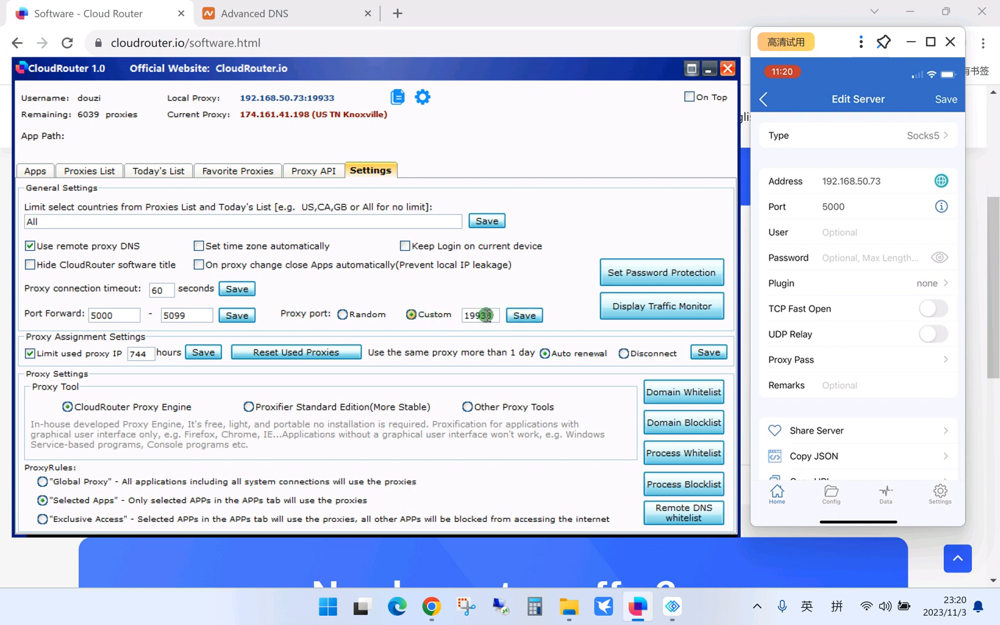
pyautogui.click(88, 170)
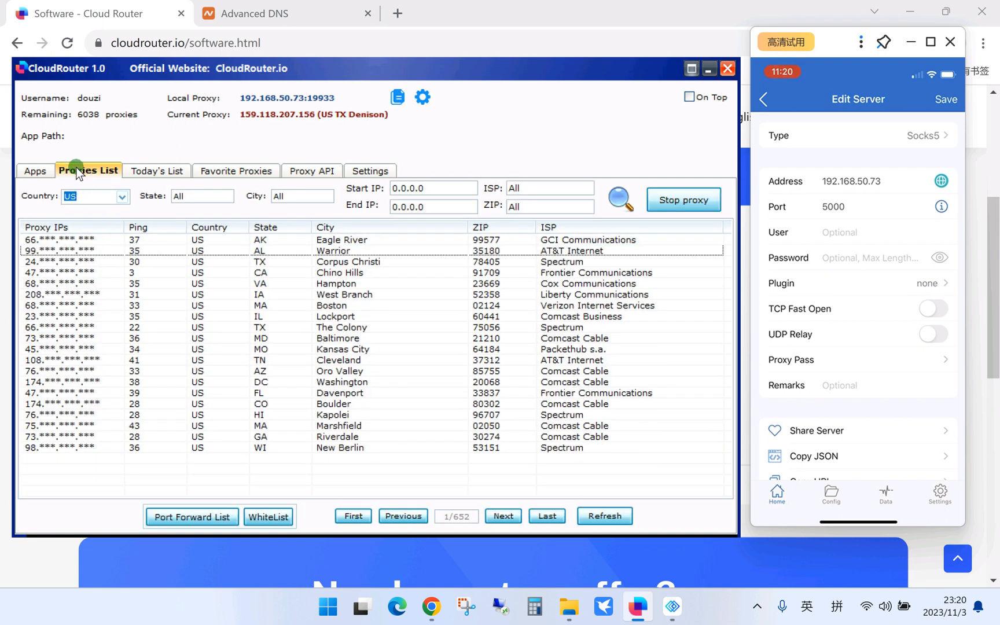
pyautogui.moveTo(115, 177)
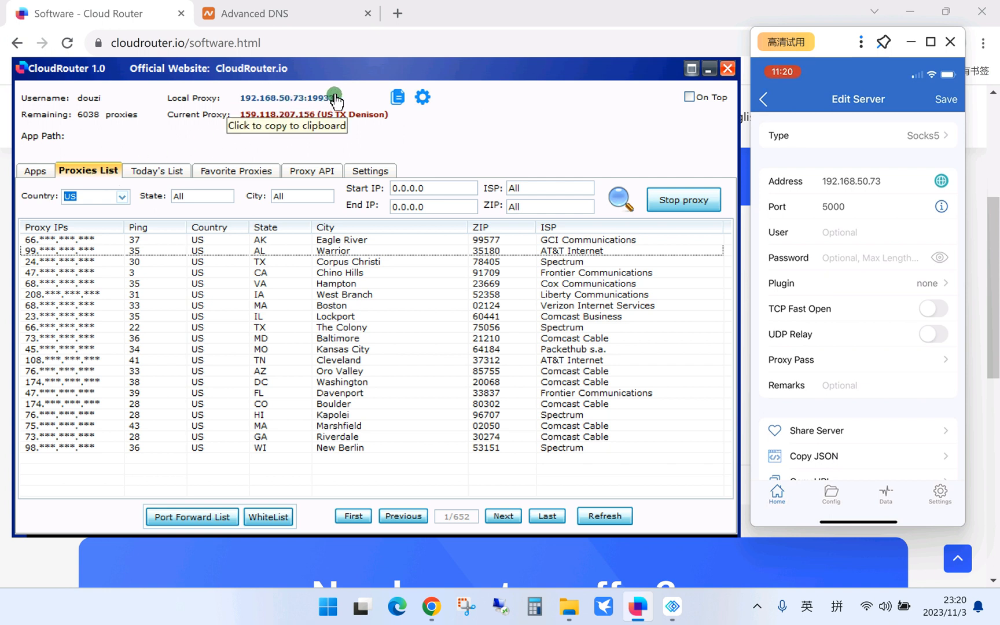
pyautogui.moveTo(514, 201)
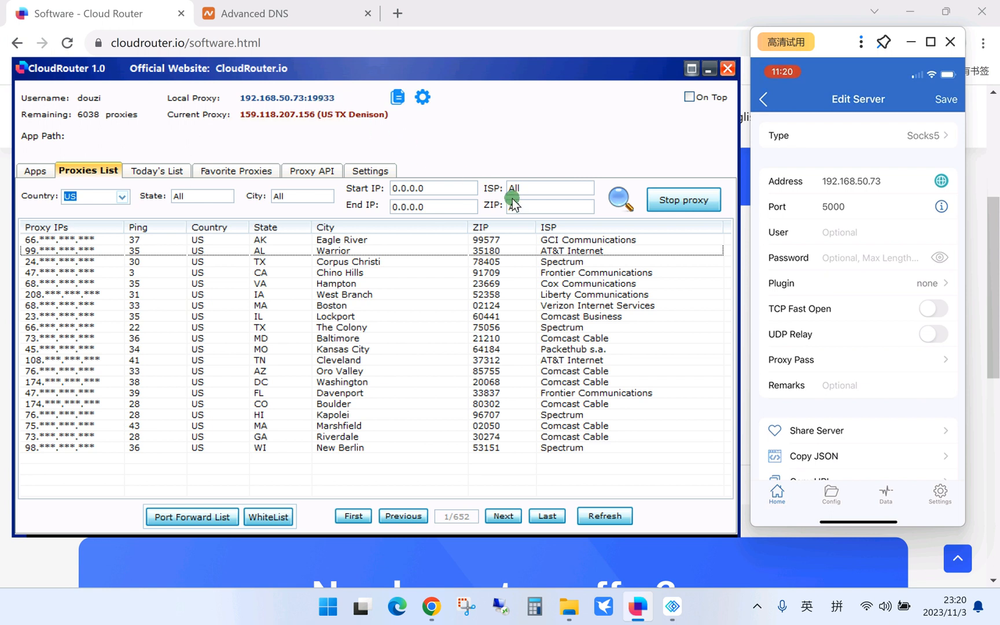
pyautogui.click(369, 170)
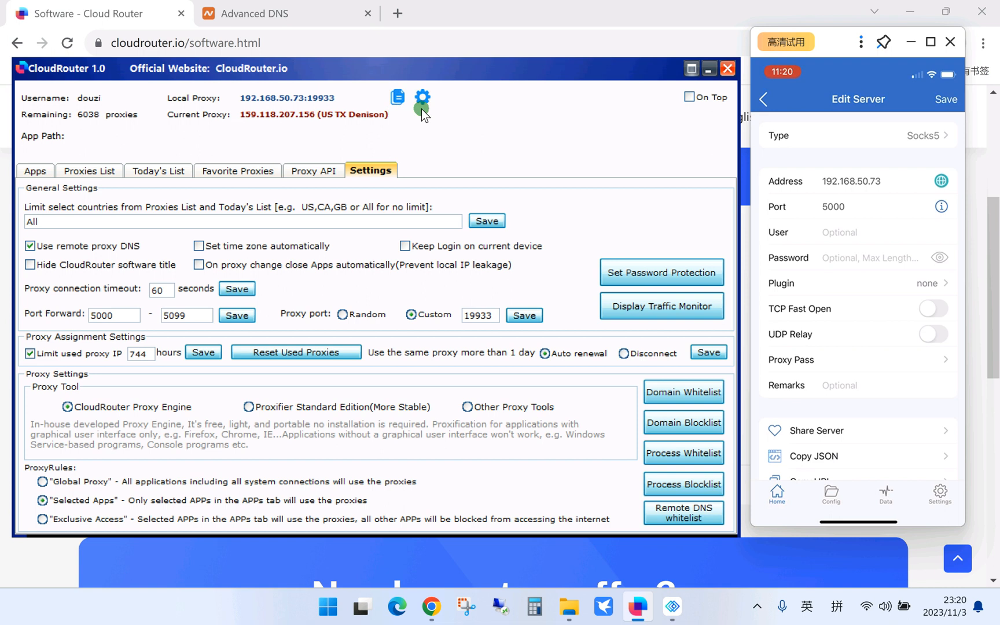
pyautogui.moveTo(807, 214)
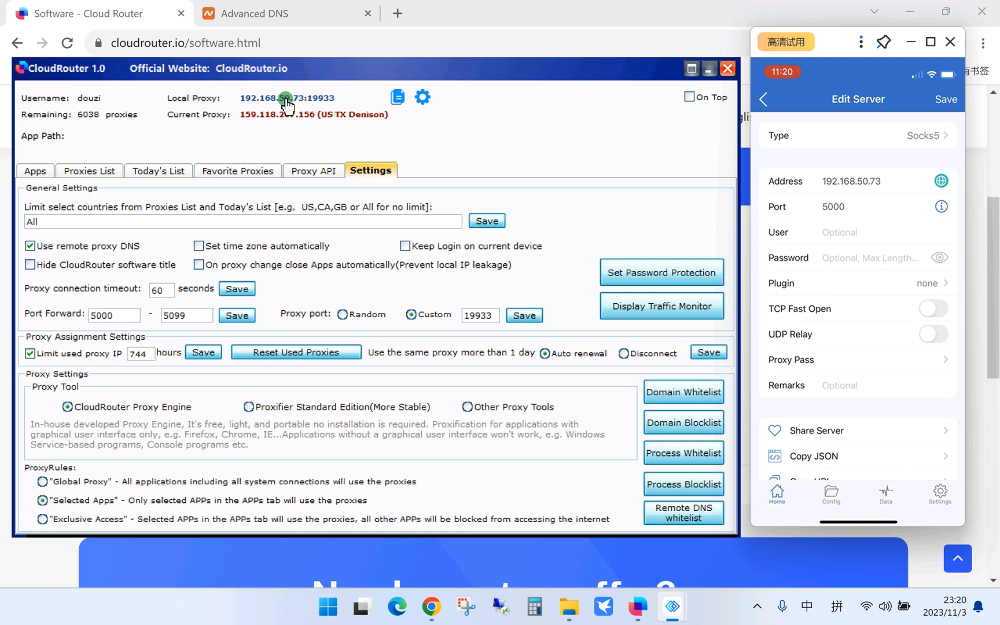
pyautogui.moveTo(883, 188)
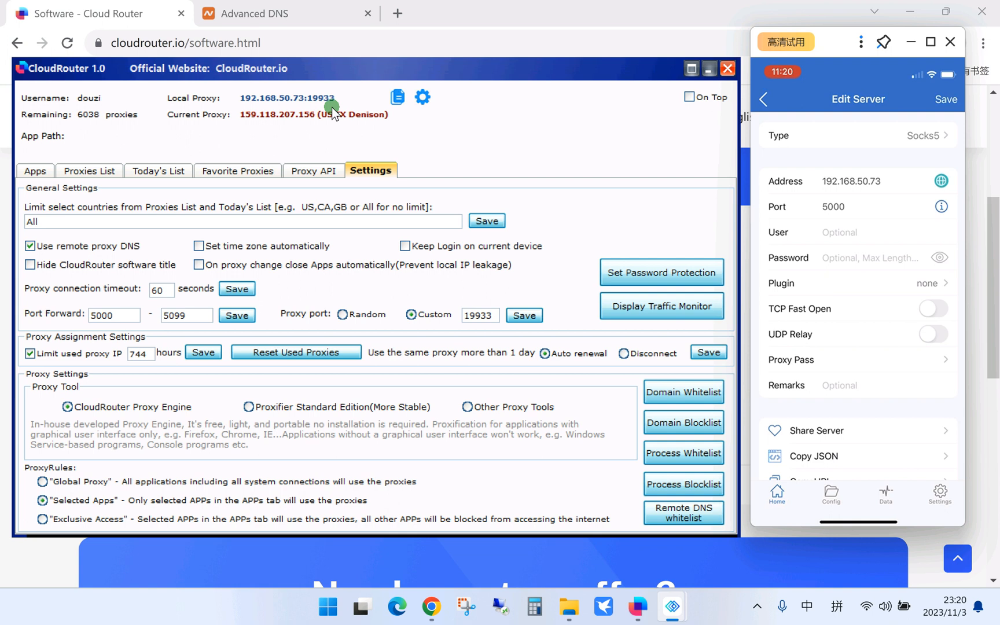
# Replace the server port 5000 with 19933, toggling UDP Relay on and back off.
pyautogui.click(861, 206)
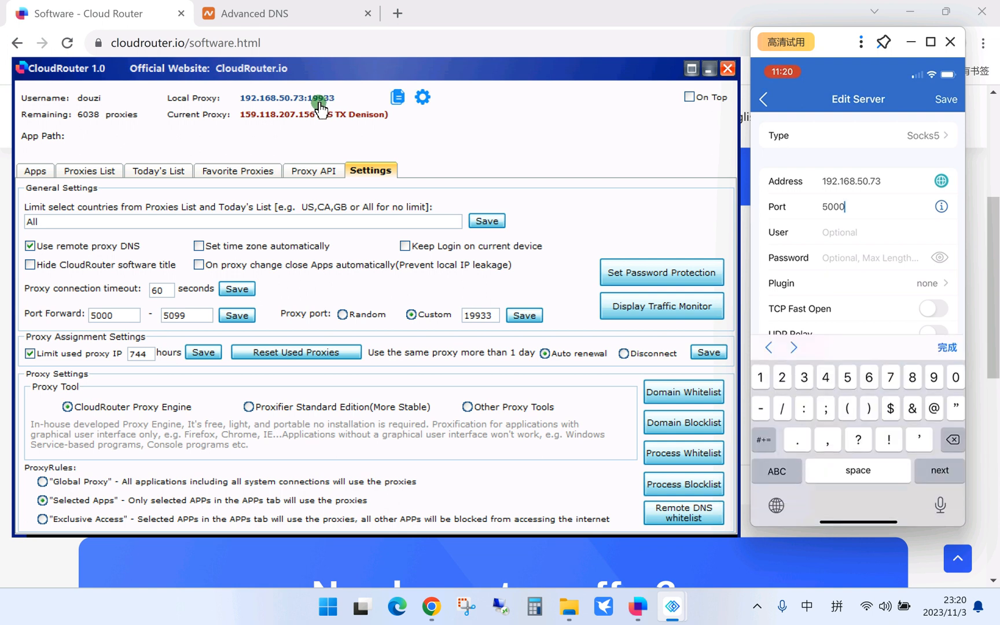
pyautogui.doubleClick(833, 207)
pyautogui.write('1')
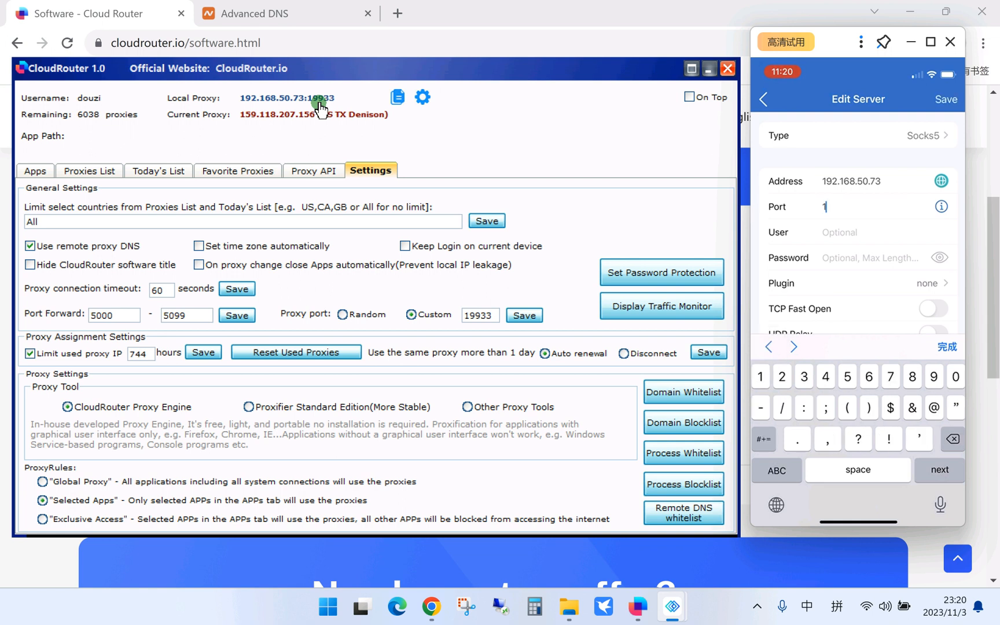
pyautogui.write('9933')
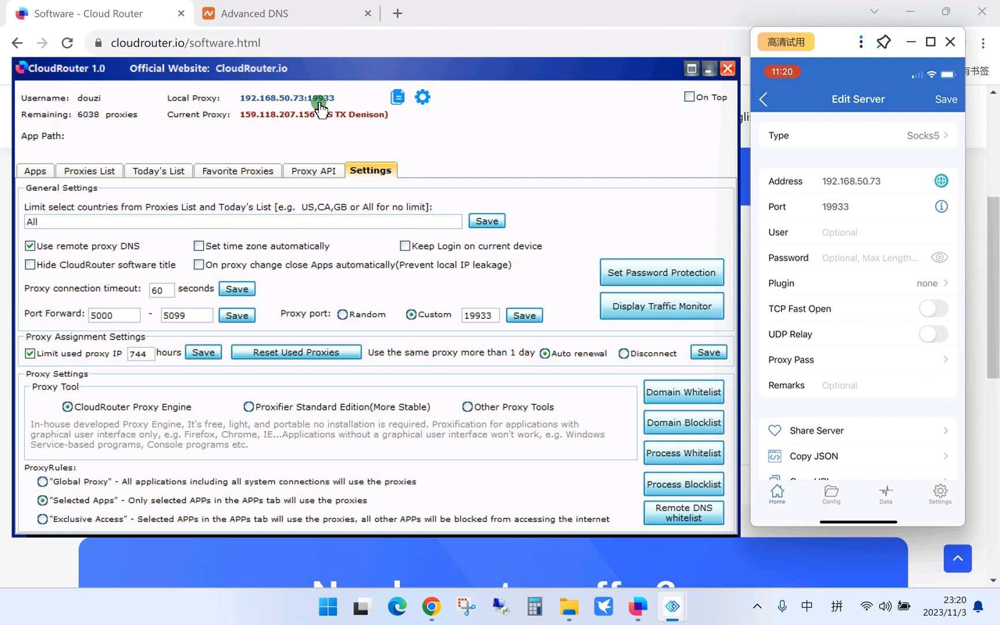
pyautogui.scroll(3)
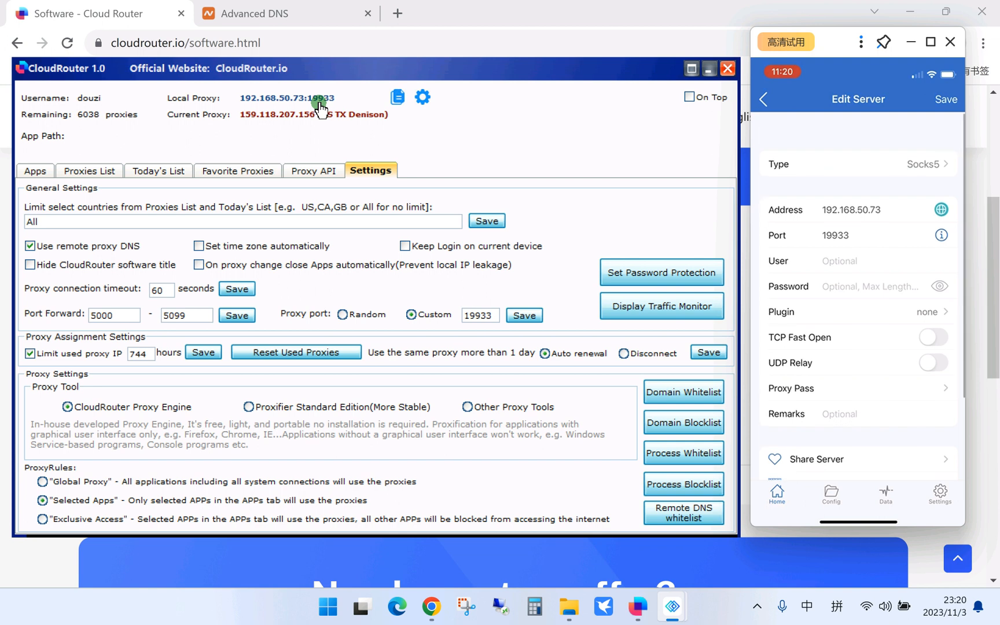
pyautogui.scroll(-3)
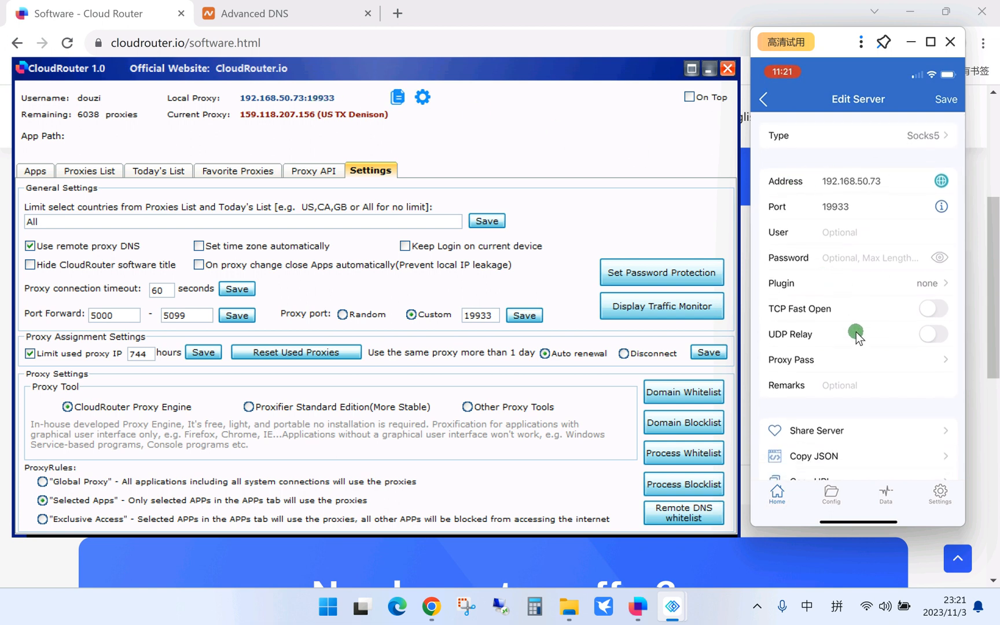
pyautogui.moveTo(589, 318)
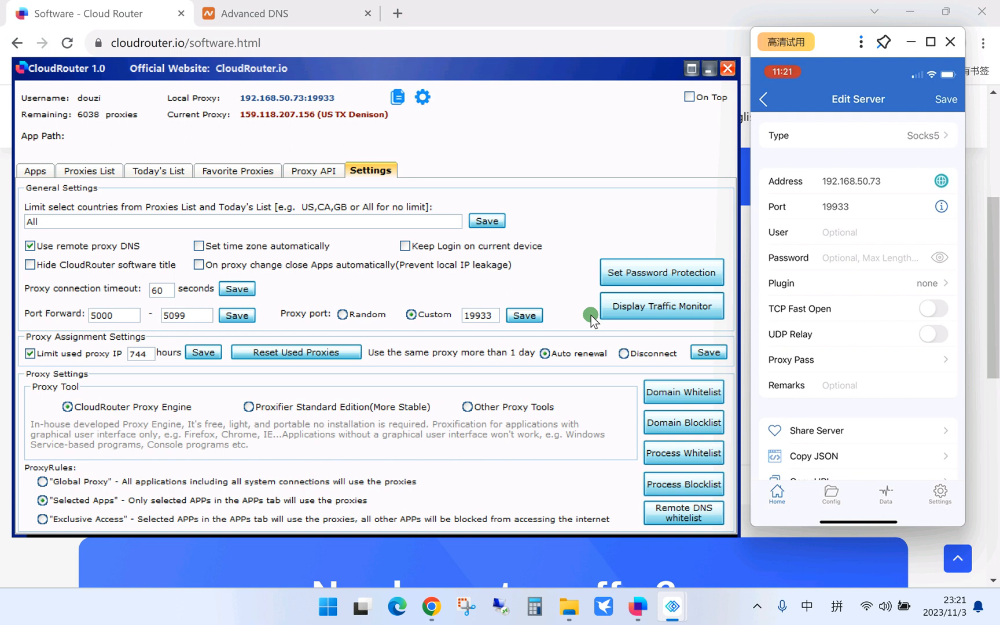
pyautogui.click(933, 334)
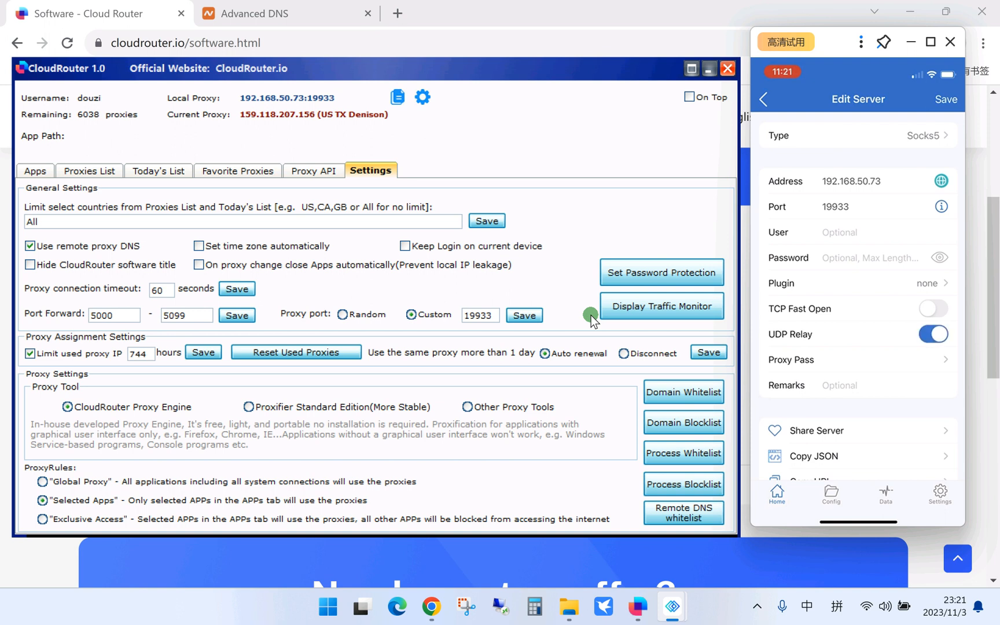
pyautogui.click(933, 333)
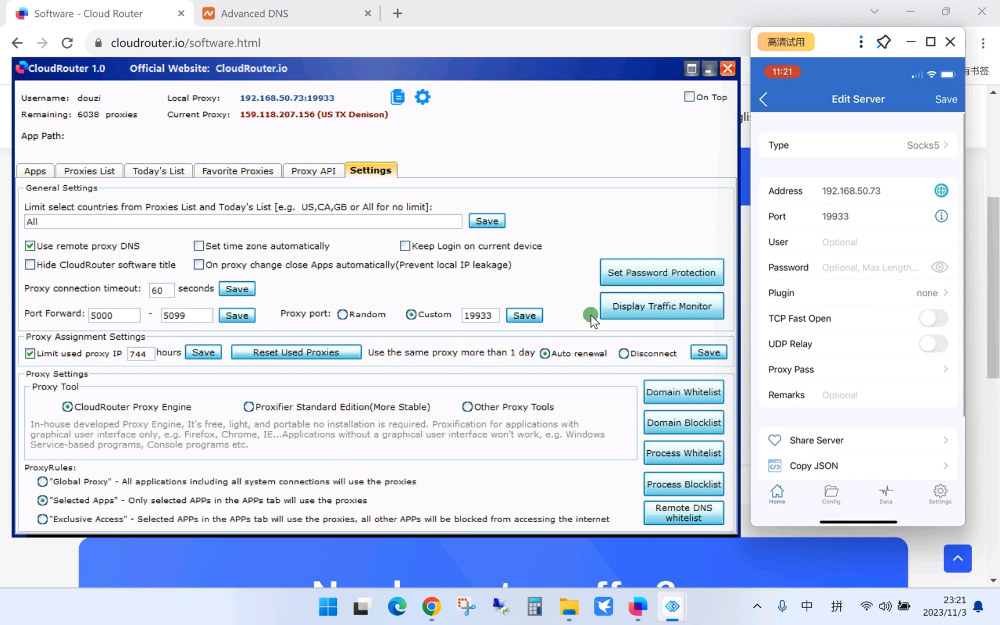
pyautogui.scroll(-3)
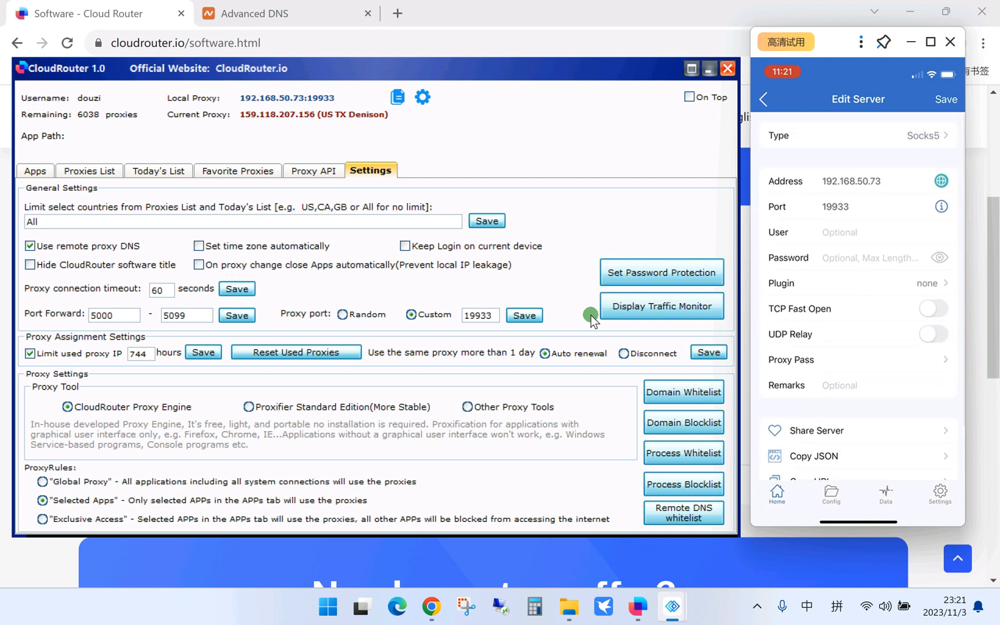
# Save the 192.168.50.73:19933 server and switch on its connection.
pyautogui.click(946, 99)
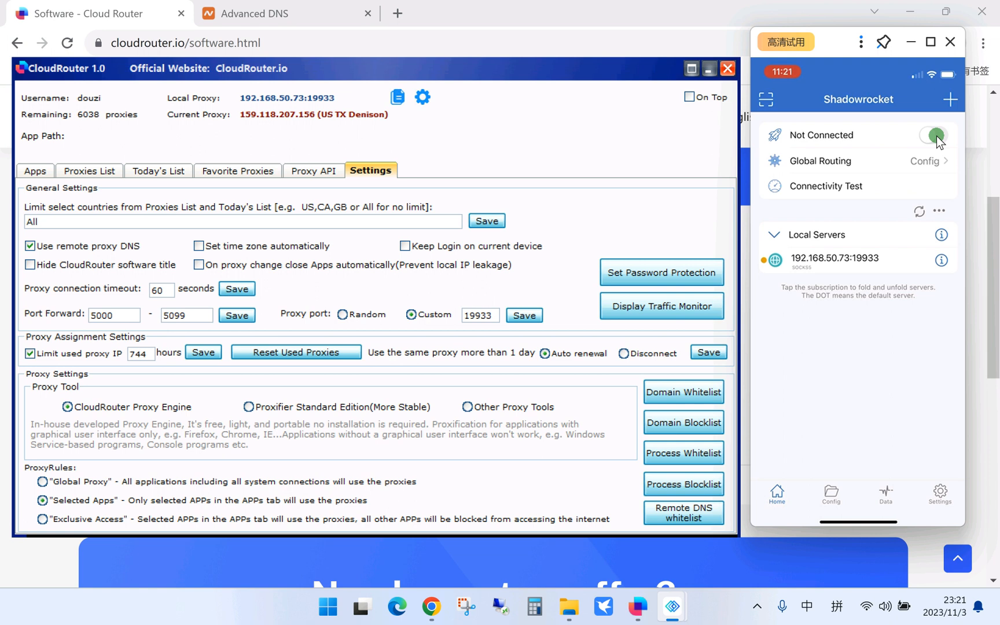
pyautogui.click(935, 135)
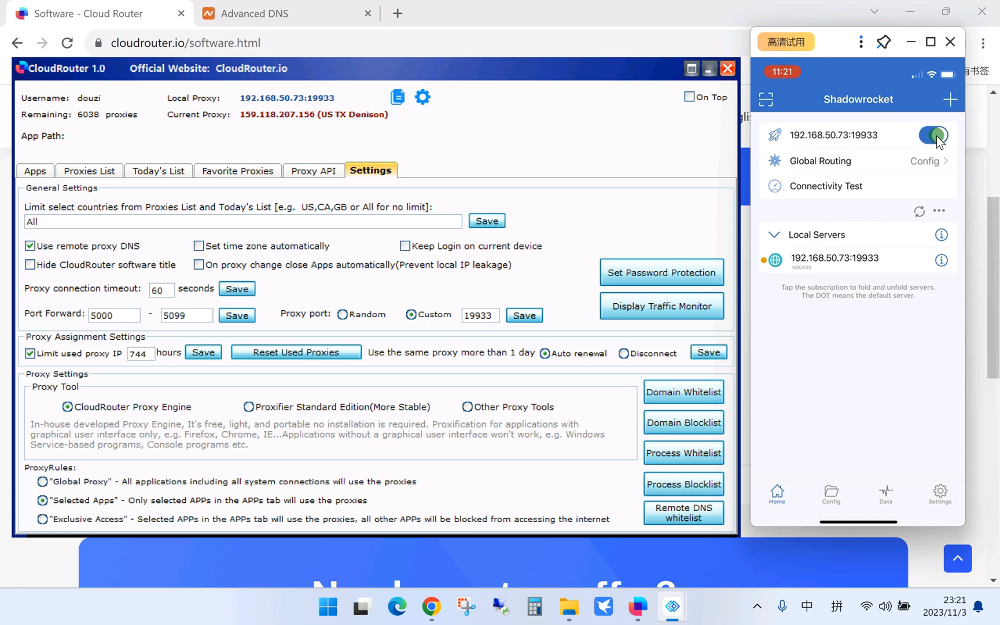
pyautogui.click(933, 134)
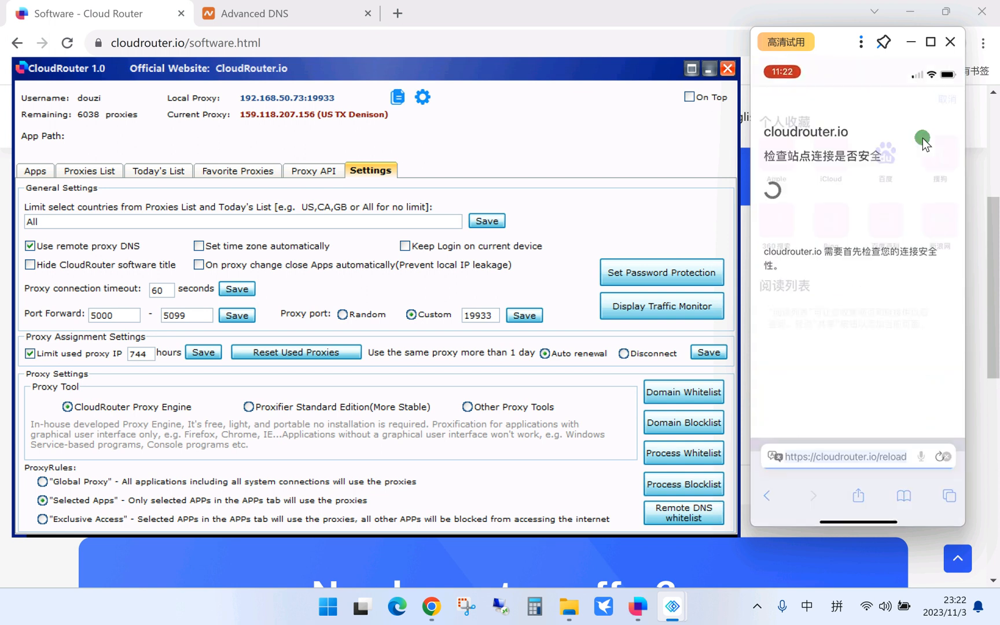
# Type 'my' in Safari and open mybrowserinfo.com, which shows IP 159.118.207.156.
pyautogui.click(842, 456)
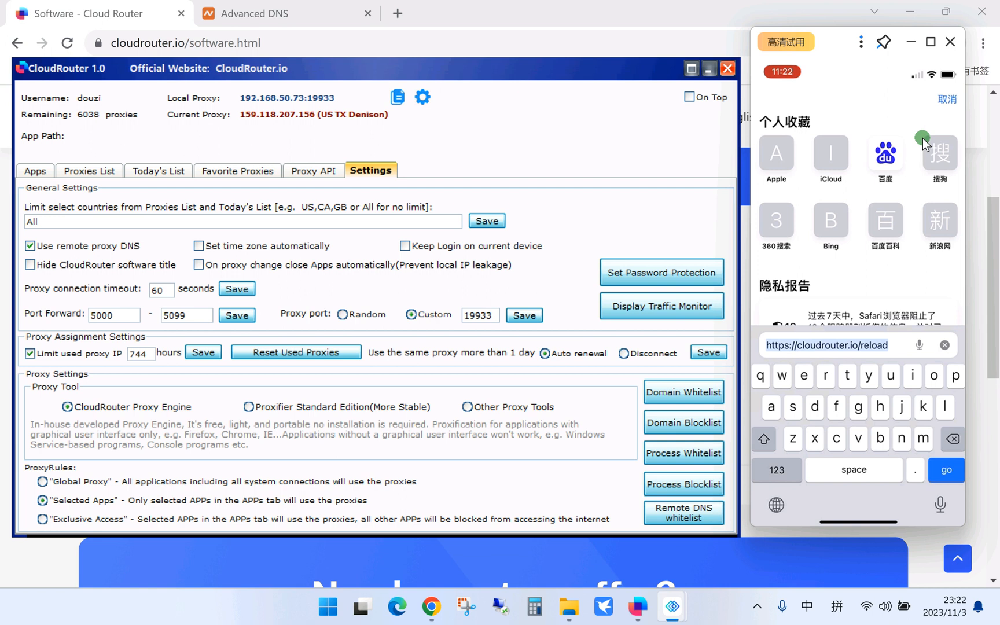
pyautogui.write('my')
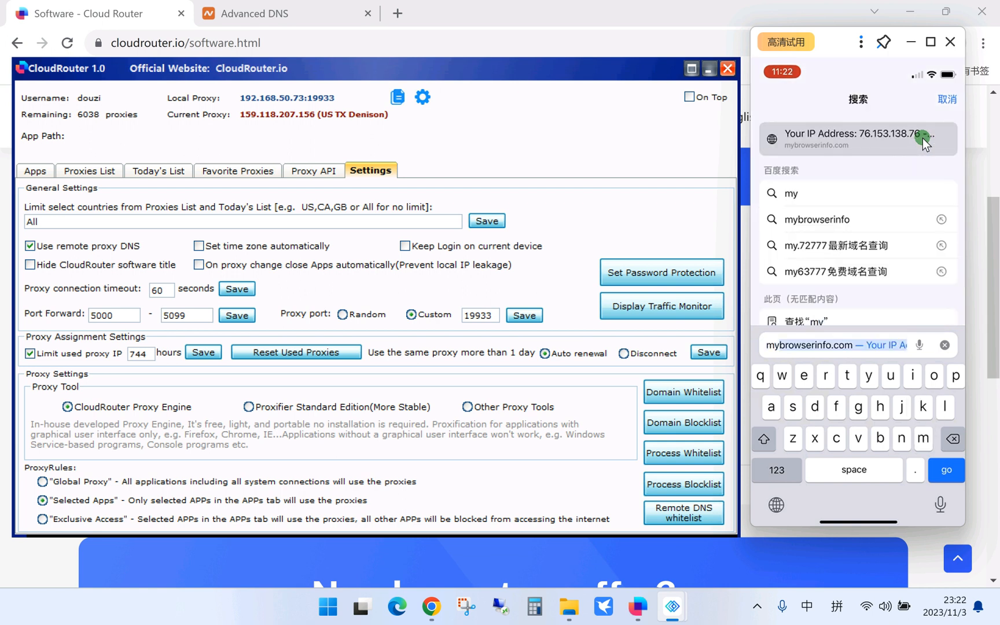
pyautogui.click(857, 138)
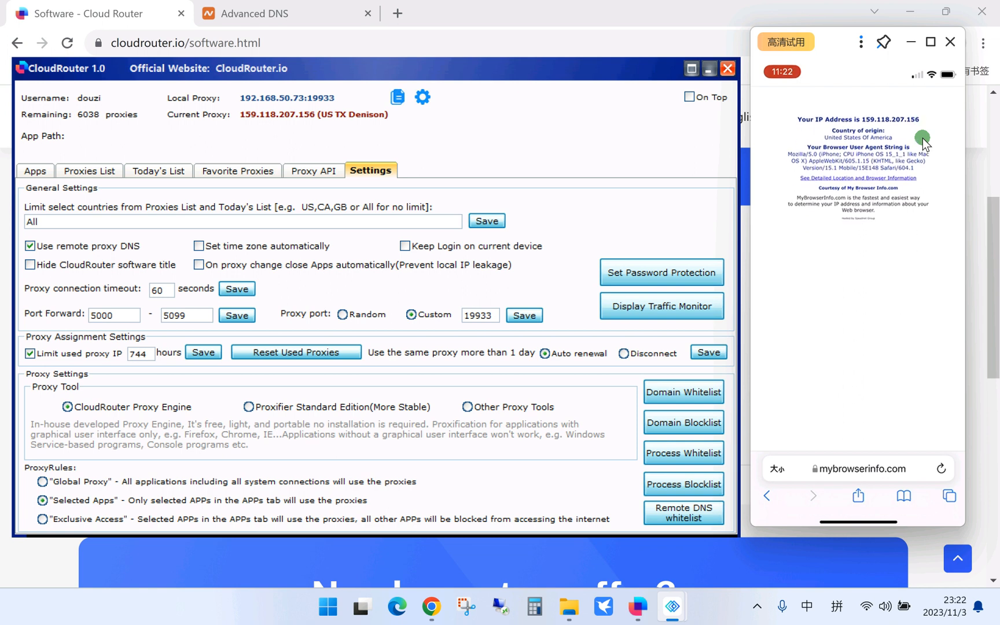
pyautogui.moveTo(899, 159)
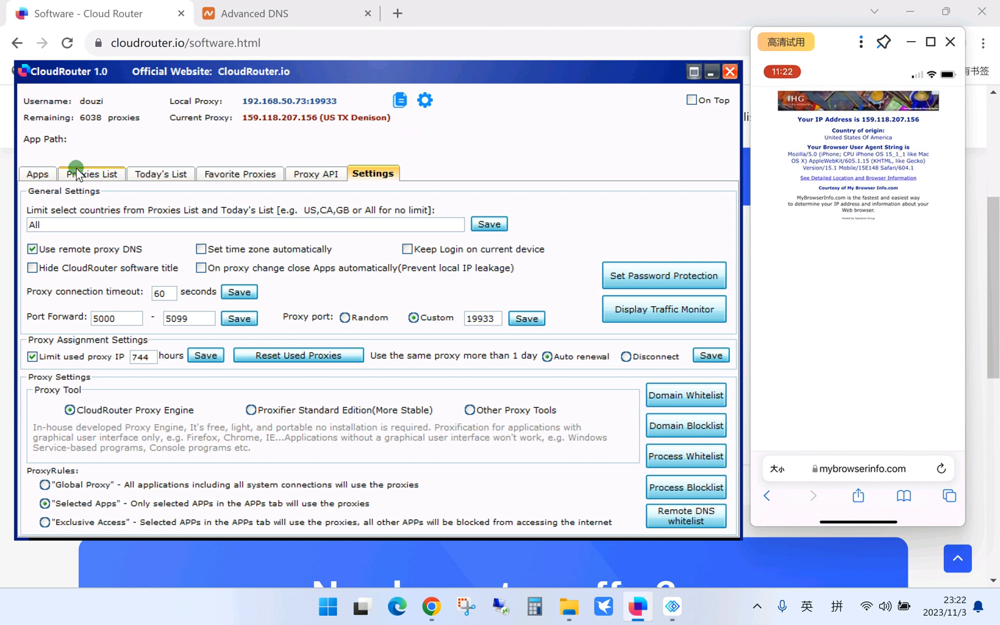
# Switch CloudRouter to the Proxies List tab of US proxies.
pyautogui.click(90, 174)
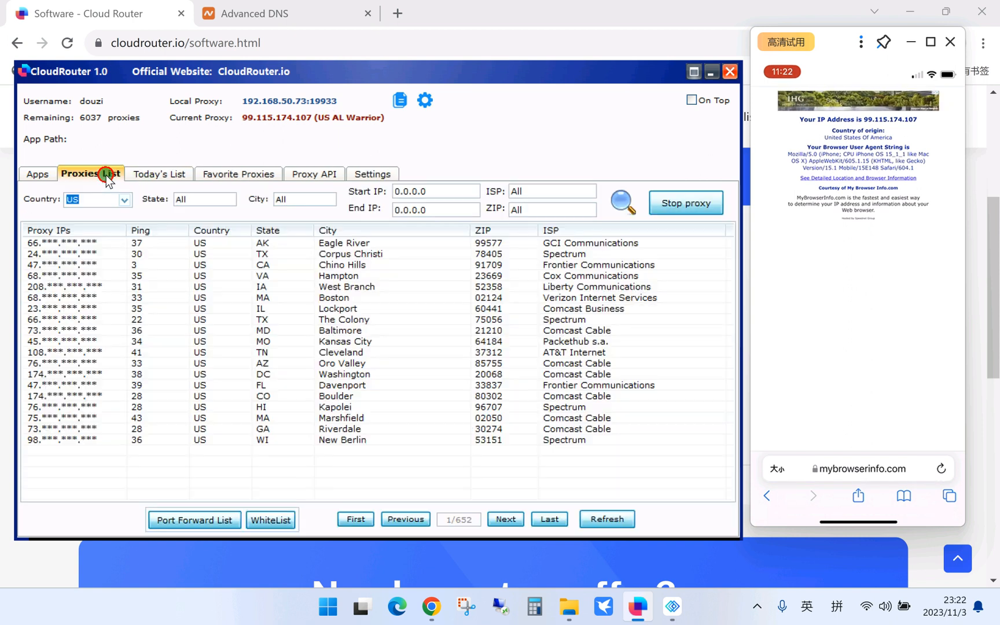
pyautogui.moveTo(544, 173)
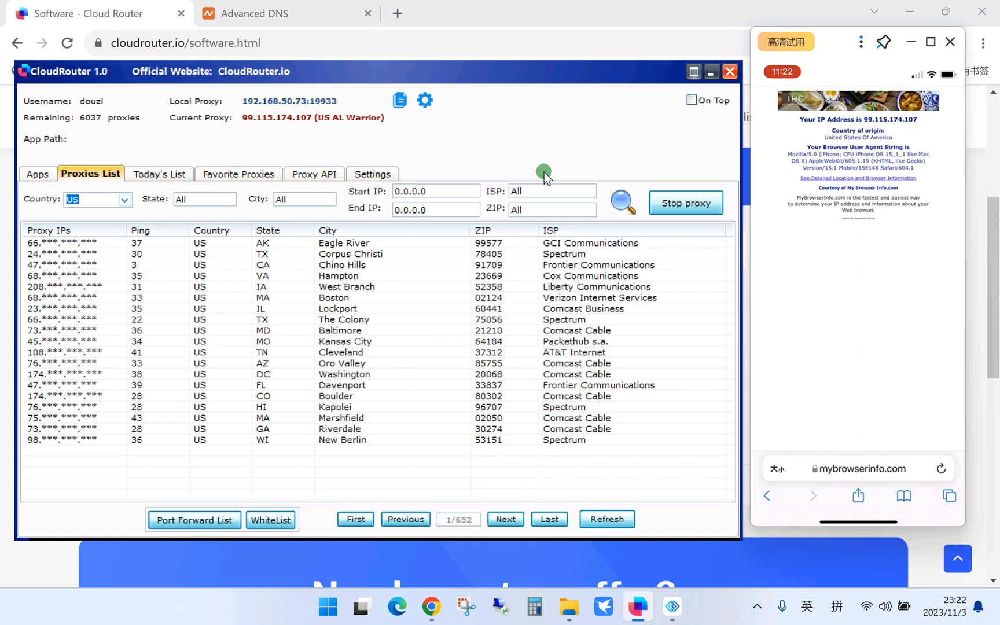
pyautogui.moveTo(510, 81)
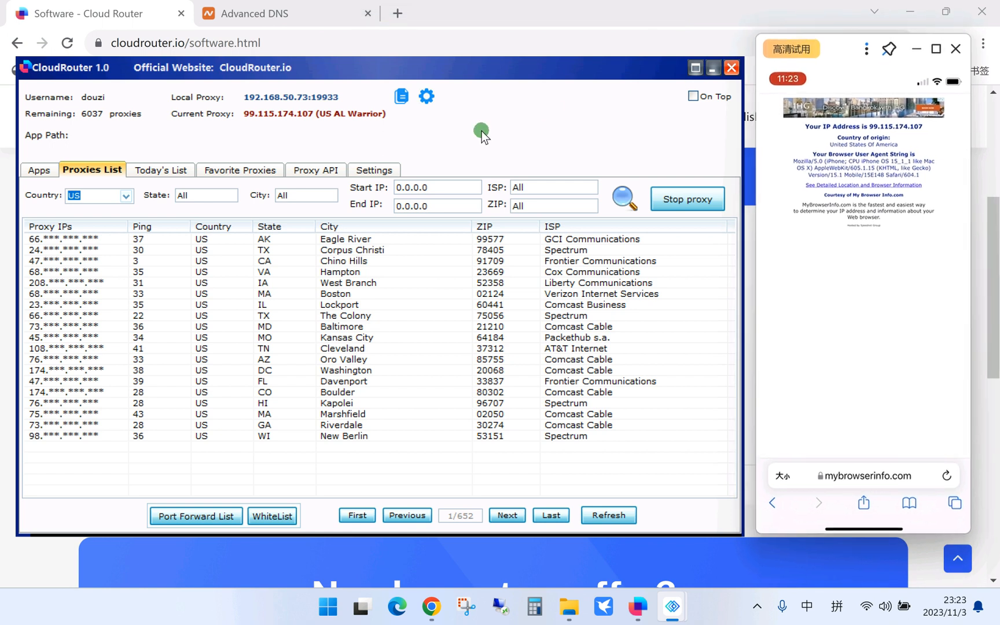
pyautogui.moveTo(202, 258)
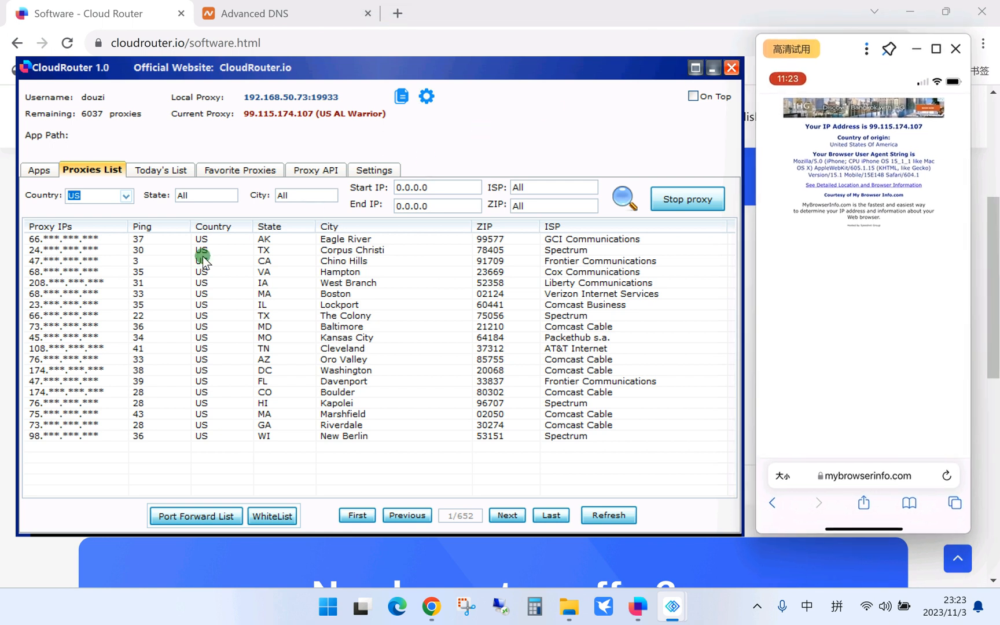
pyautogui.moveTo(113, 265)
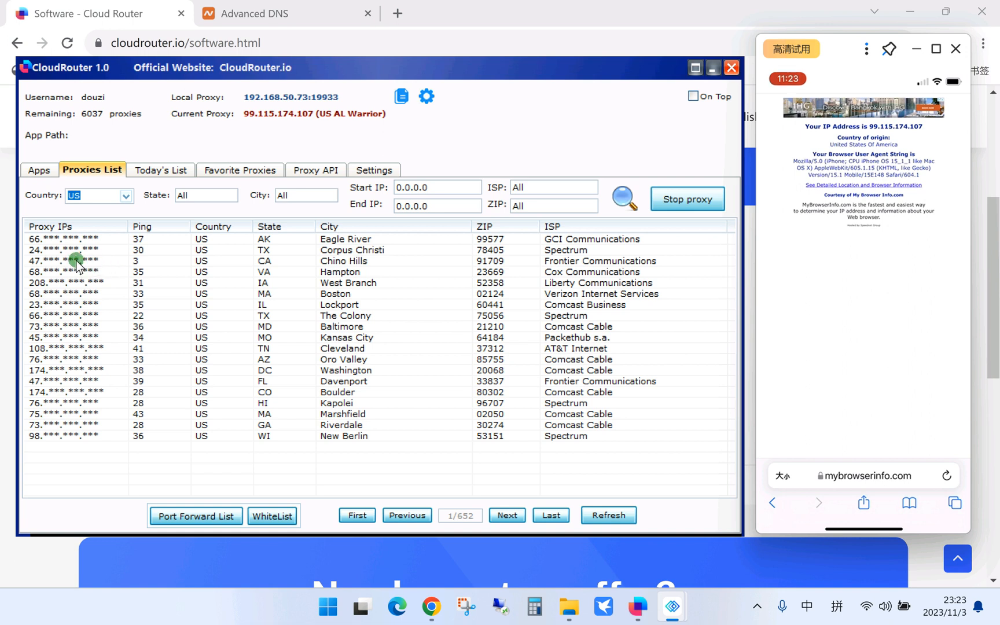
pyautogui.moveTo(95, 248)
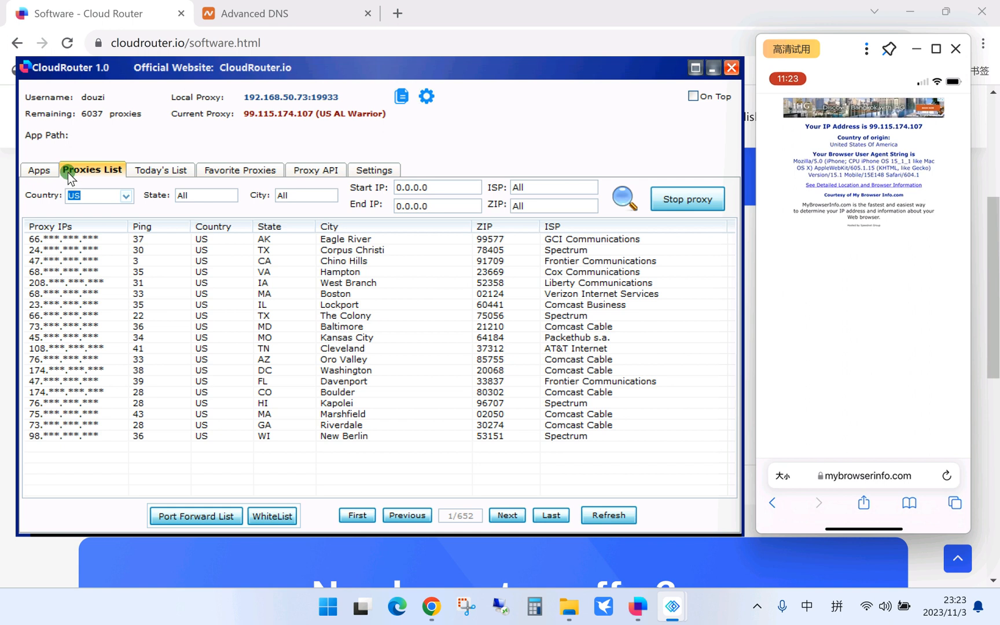
# Forward port 5000 to the Corpus Christi, TX proxy, then right-click the Kansas City proxy.
pyautogui.rightClick(71, 250)
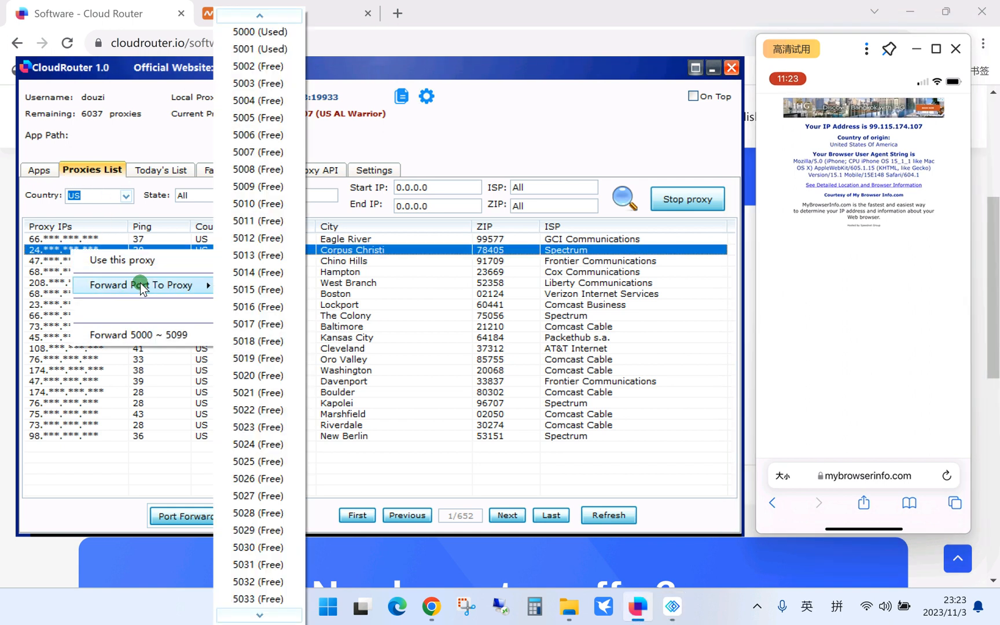
pyautogui.moveTo(131, 288)
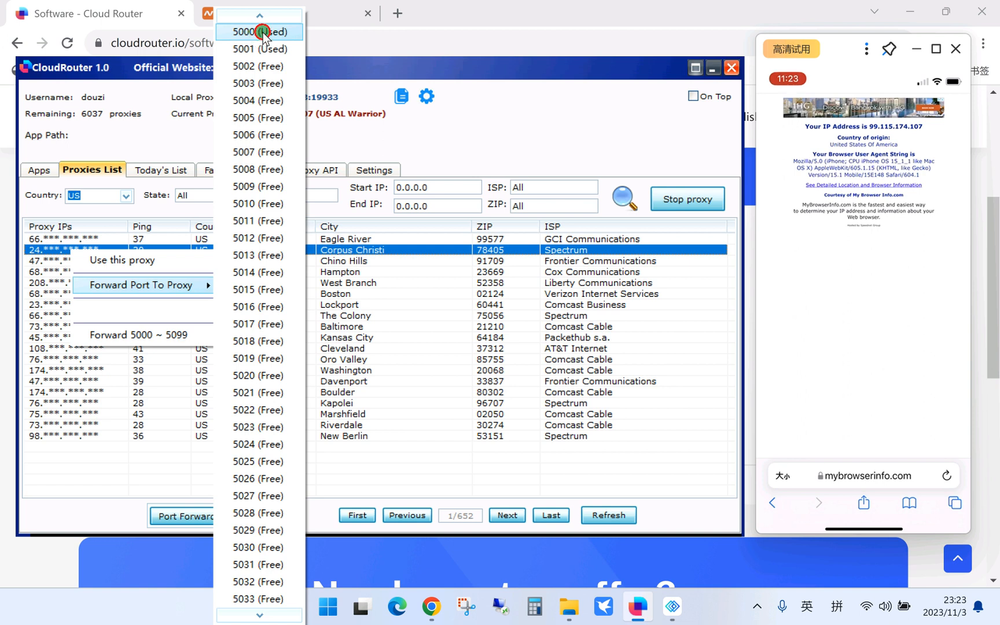
pyautogui.click(258, 32)
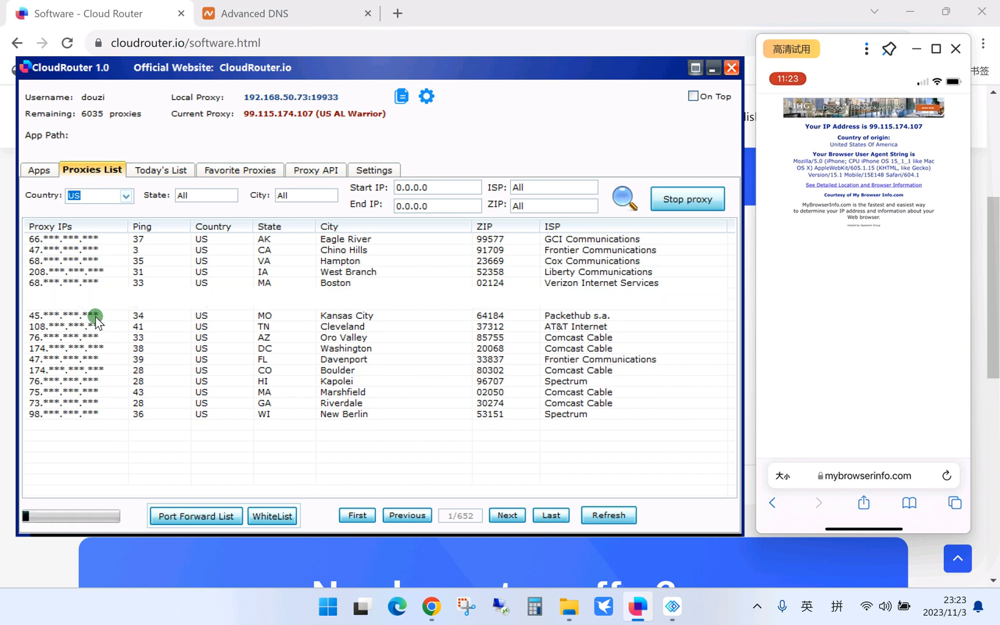
pyautogui.rightClick(68, 315)
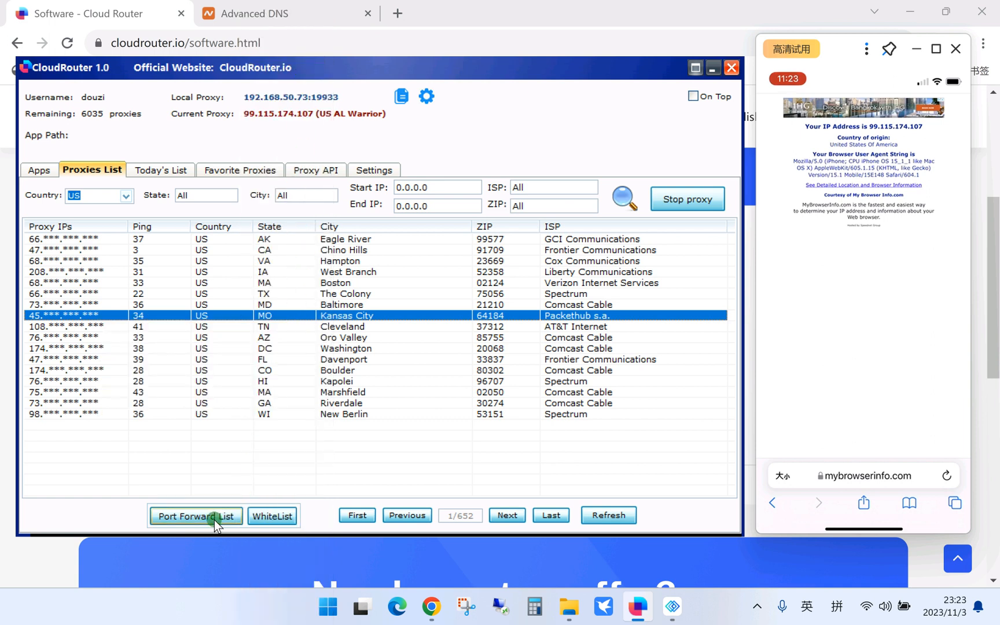
# In Port Forward List, review the 5001 Lockport and 5002 Kansas City mappings.
pyautogui.click(195, 516)
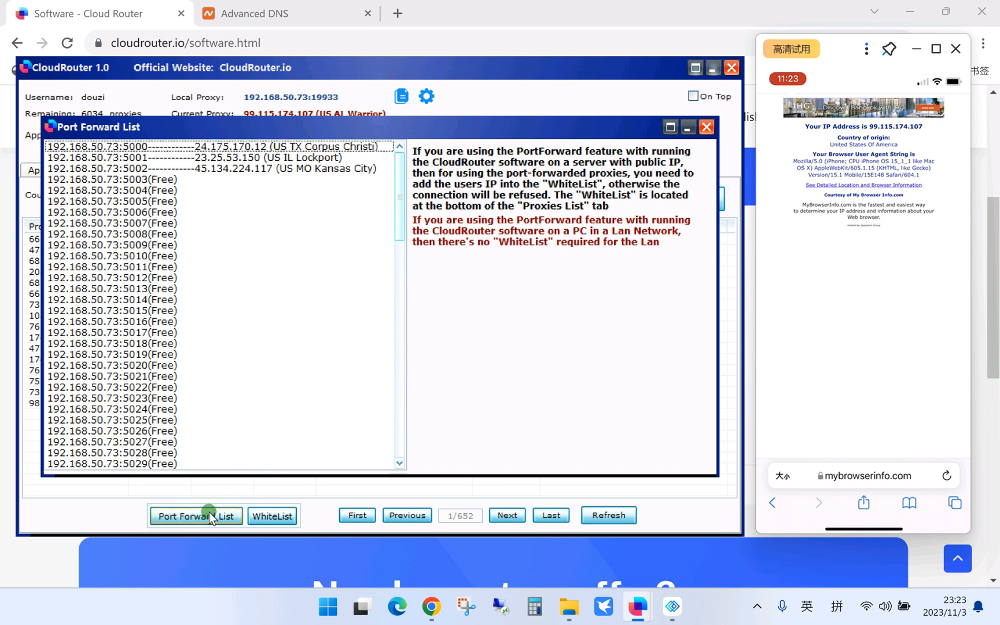
pyautogui.moveTo(257, 158)
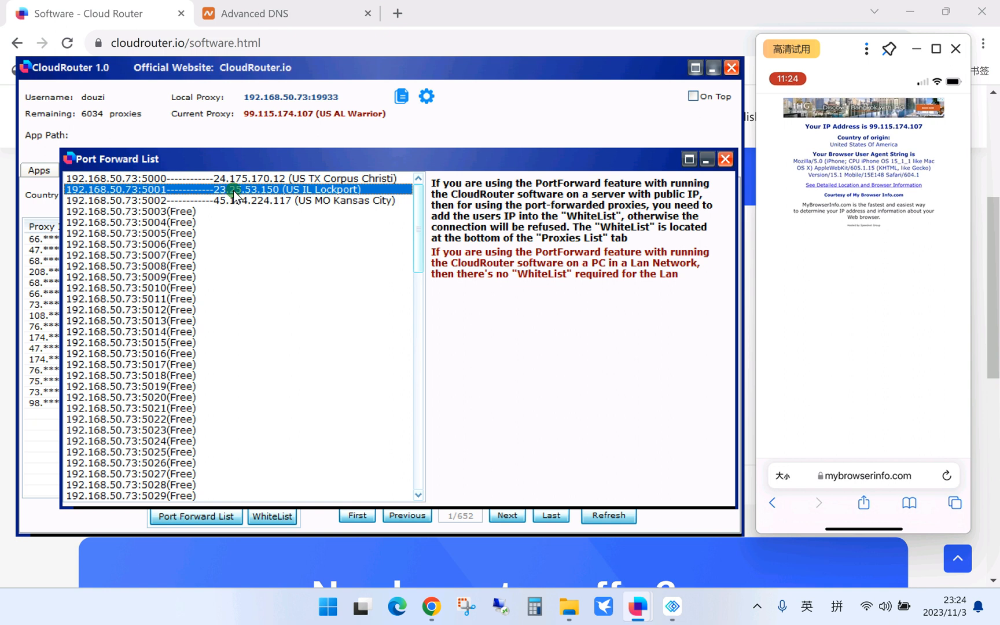
pyautogui.click(160, 177)
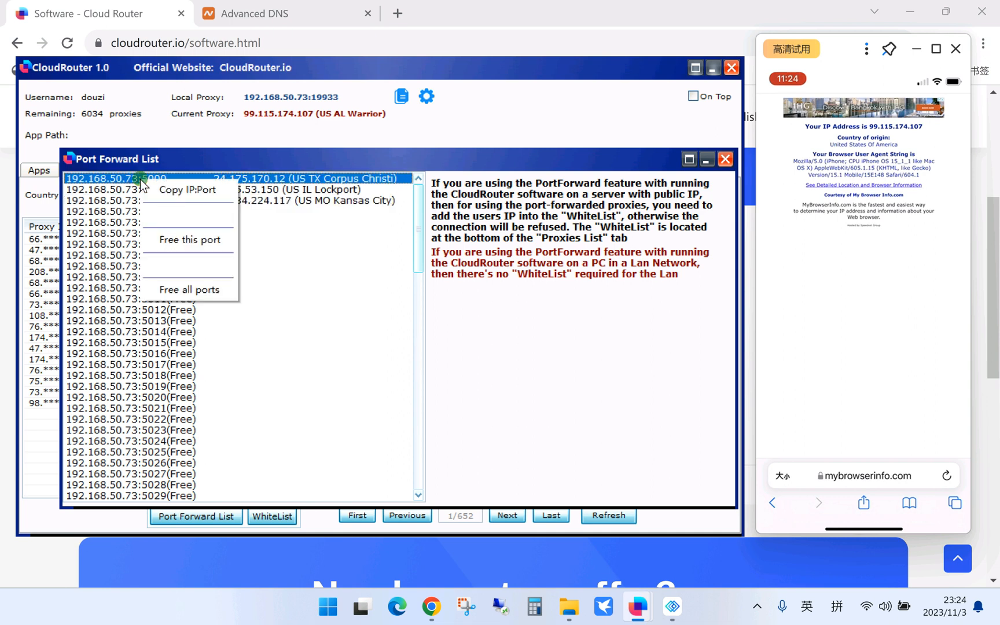
pyautogui.moveTo(187, 189)
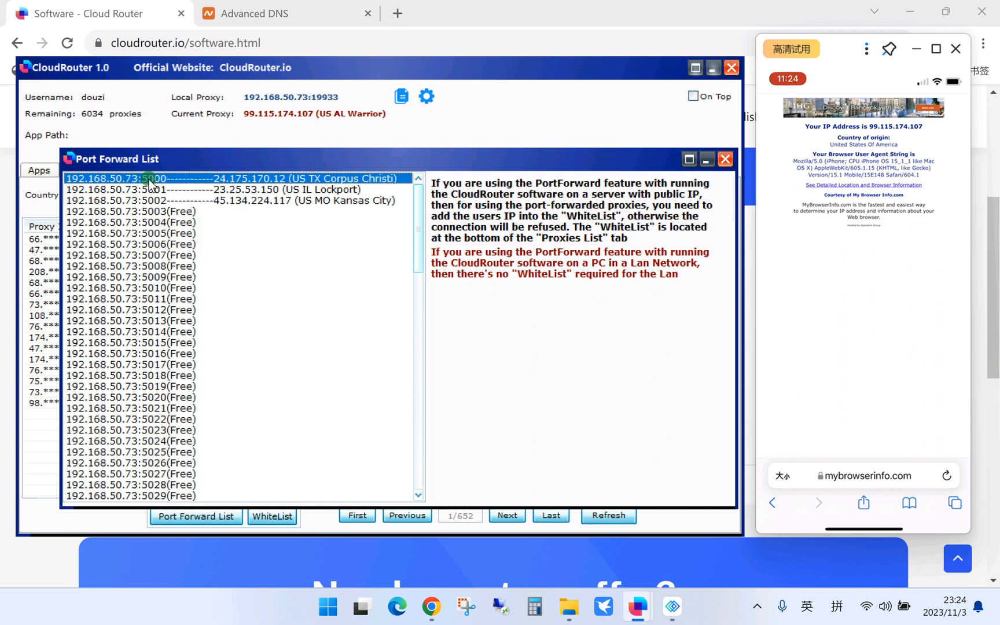
pyautogui.moveTo(181, 189)
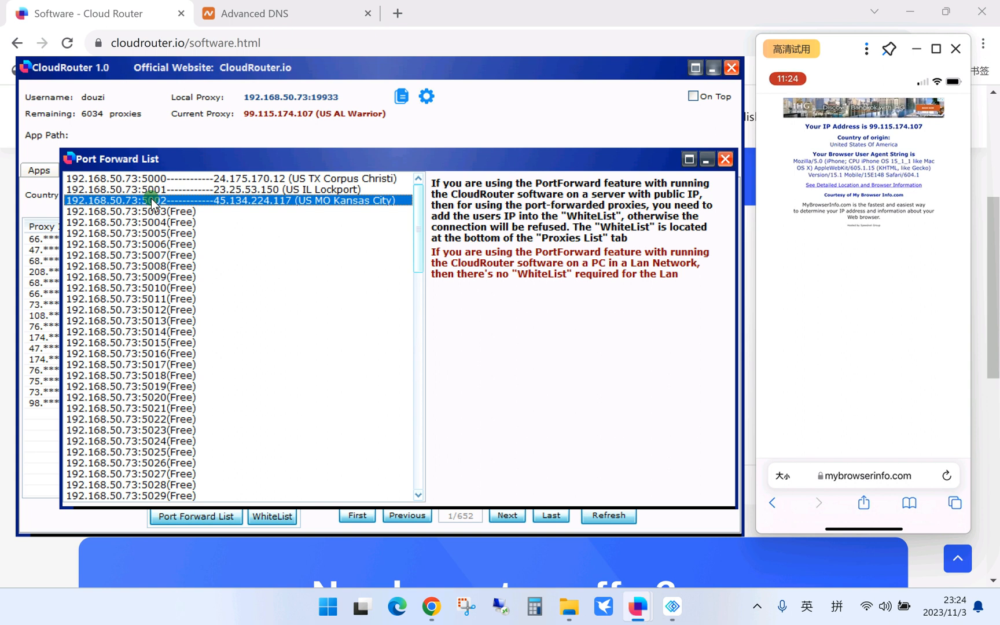
pyautogui.click(164, 179)
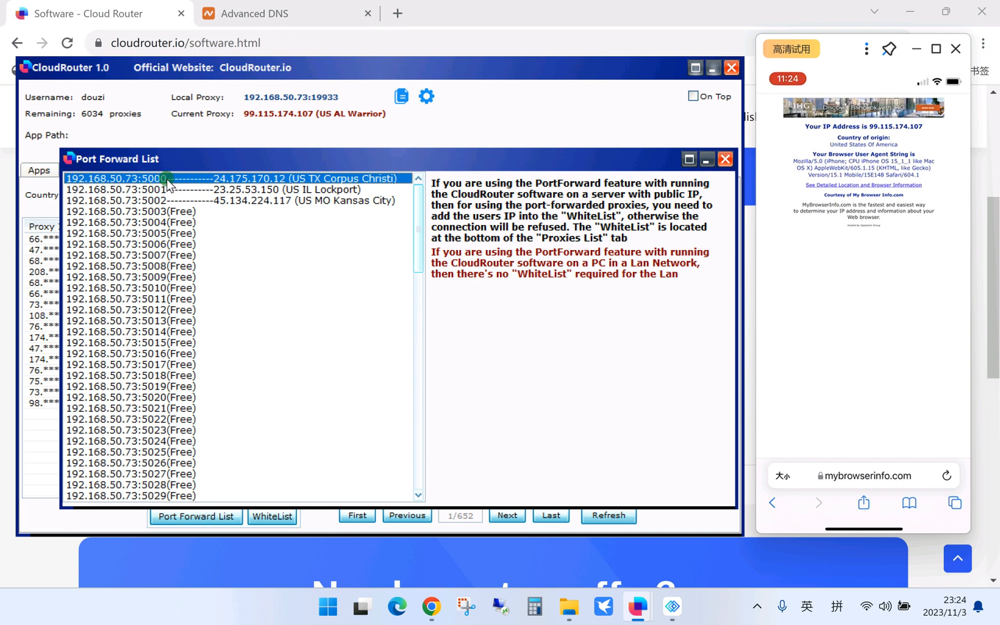
pyautogui.moveTo(168, 185)
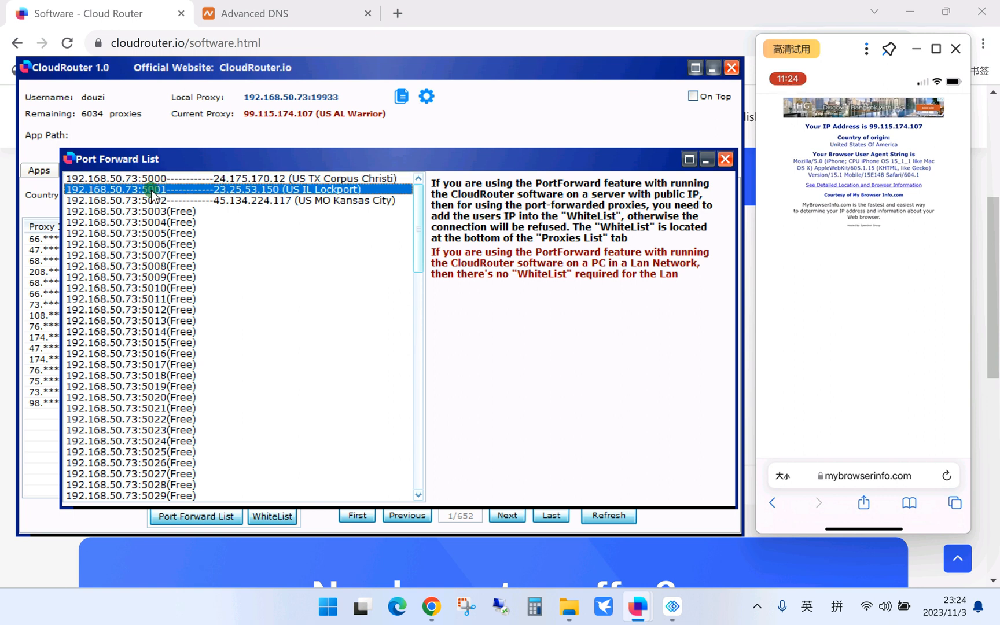
pyautogui.click(156, 200)
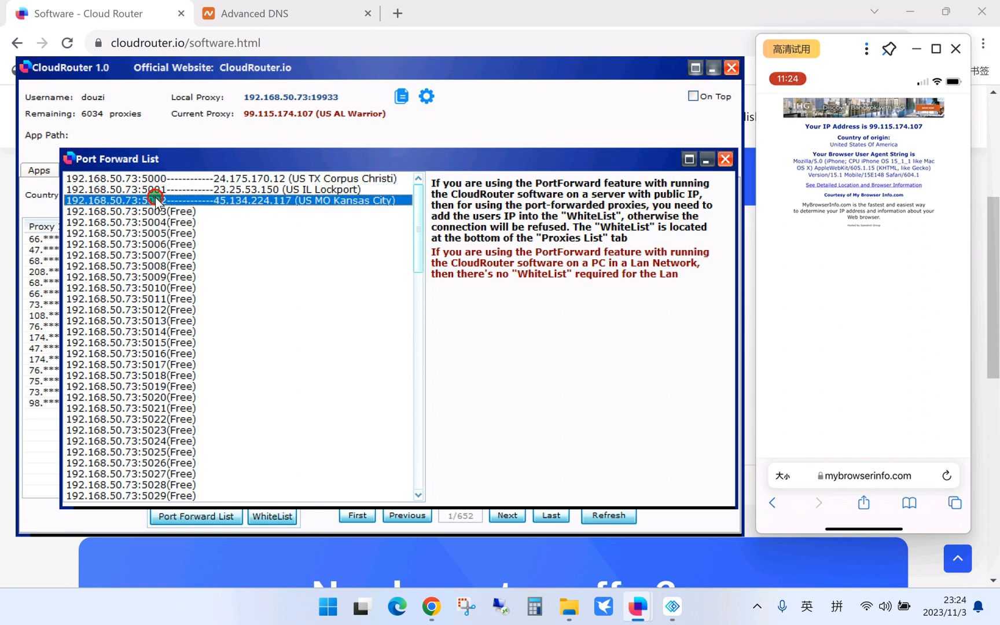
pyautogui.click(191, 189)
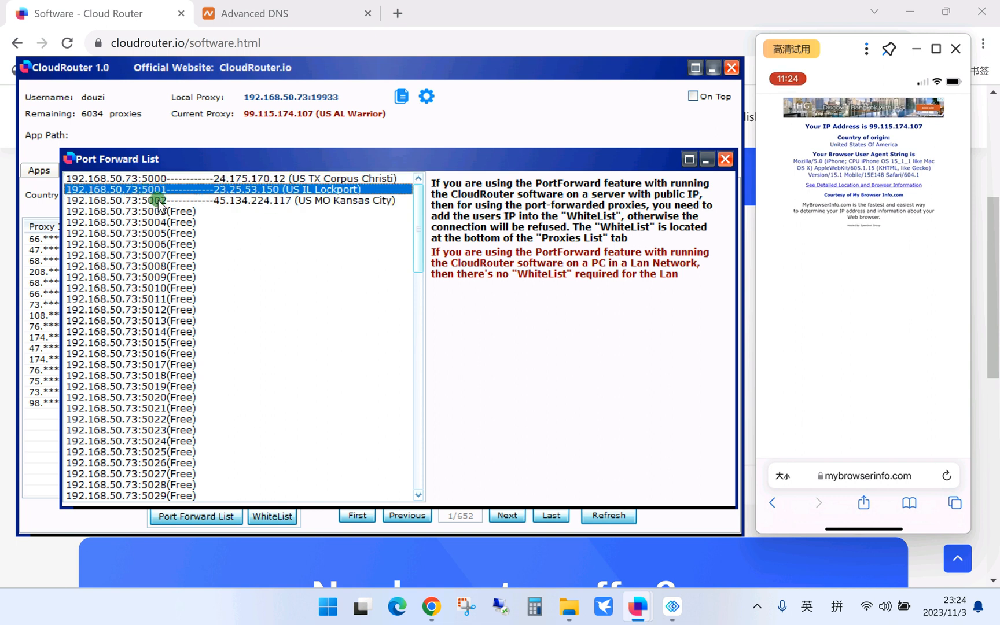
pyautogui.click(230, 201)
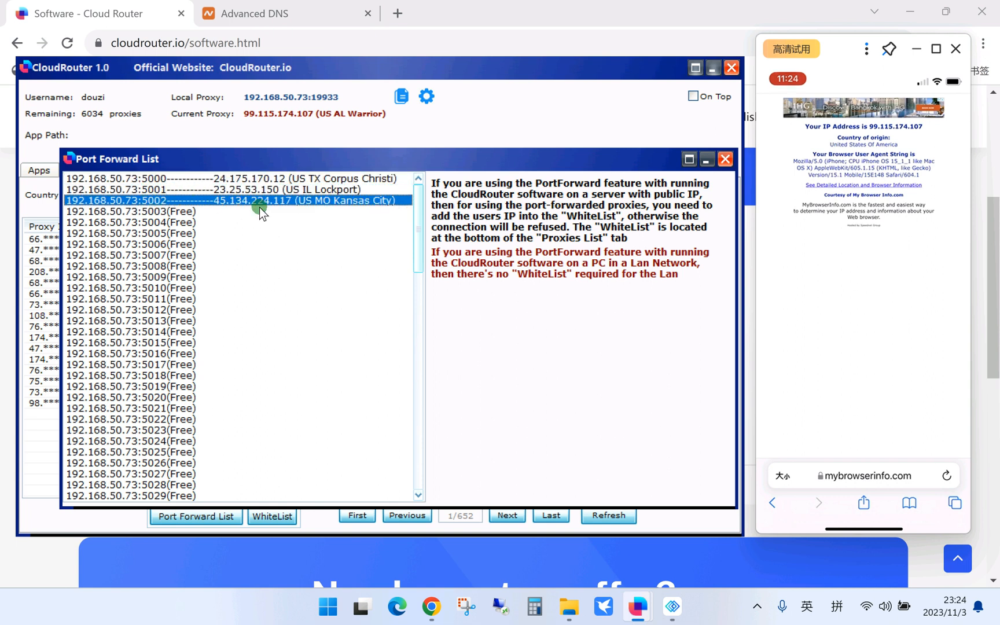
pyautogui.click(191, 179)
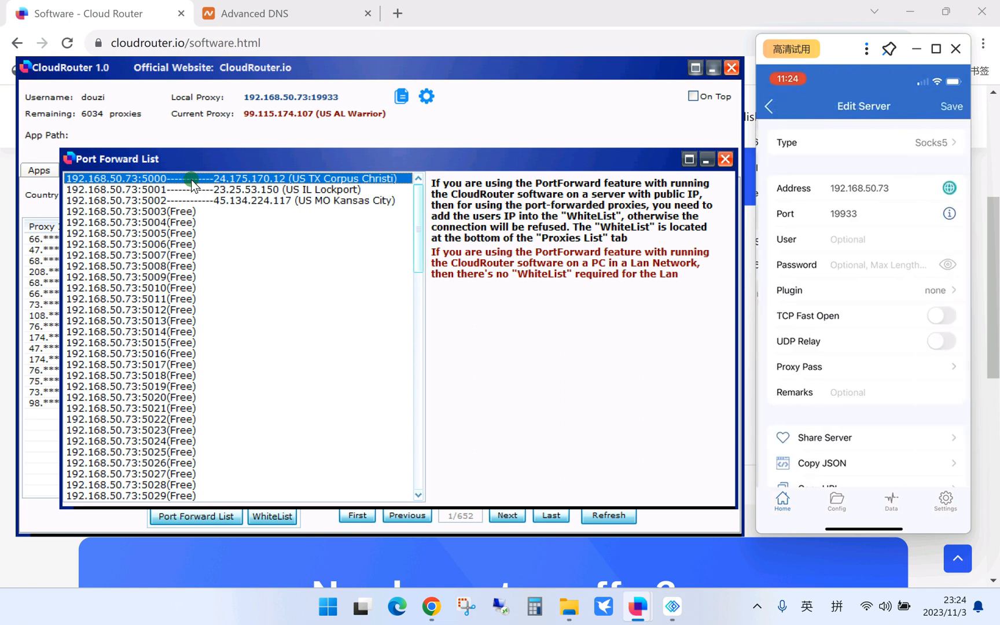
# Replace the server's port 19933 with 5000 and finish editing.
pyautogui.click(861, 214)
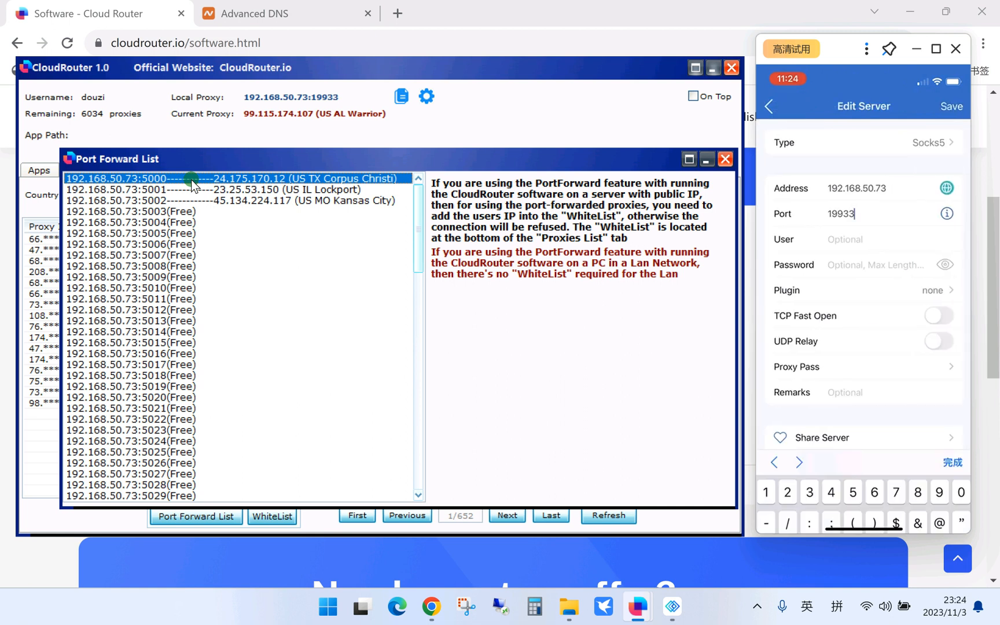
pyautogui.doubleClick(839, 214)
pyautogui.write('5000')
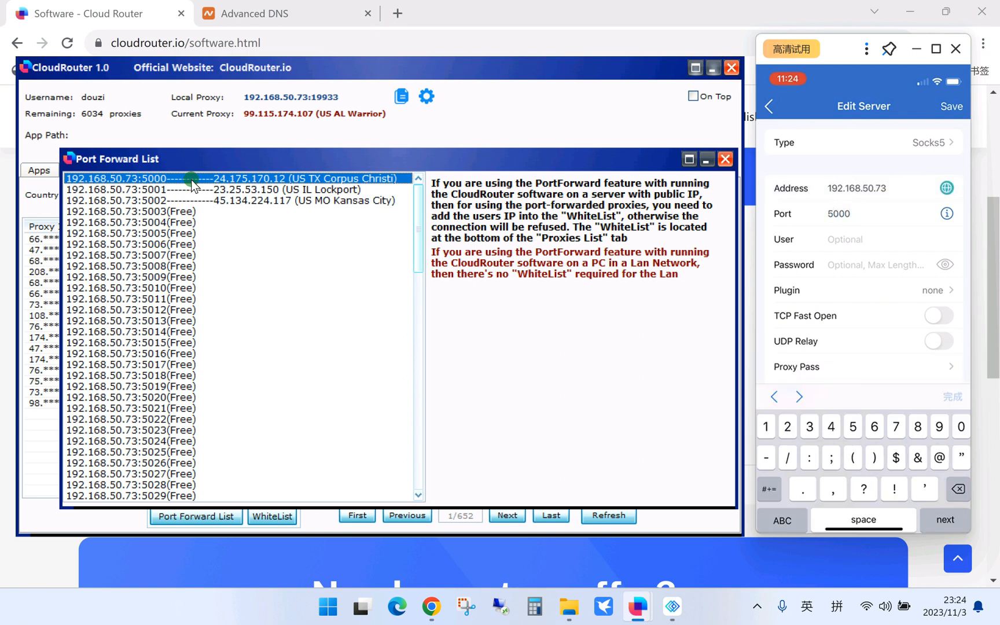
pyautogui.click(951, 106)
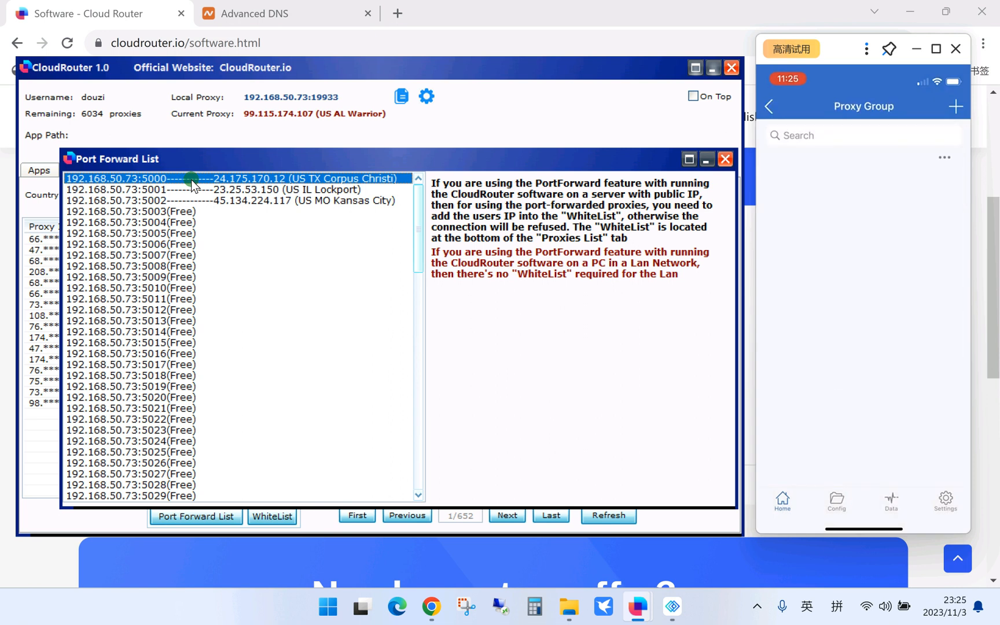
# Reconnect Shadowrocket through the 192.168.50.73:5000 server instead of port 19933.
pyautogui.click(769, 106)
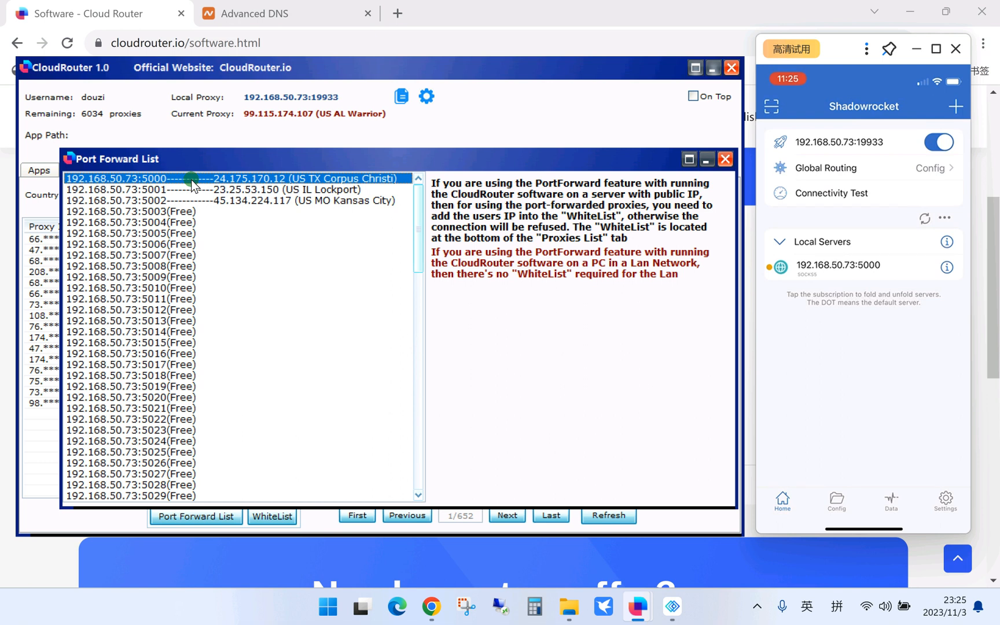
pyautogui.click(938, 142)
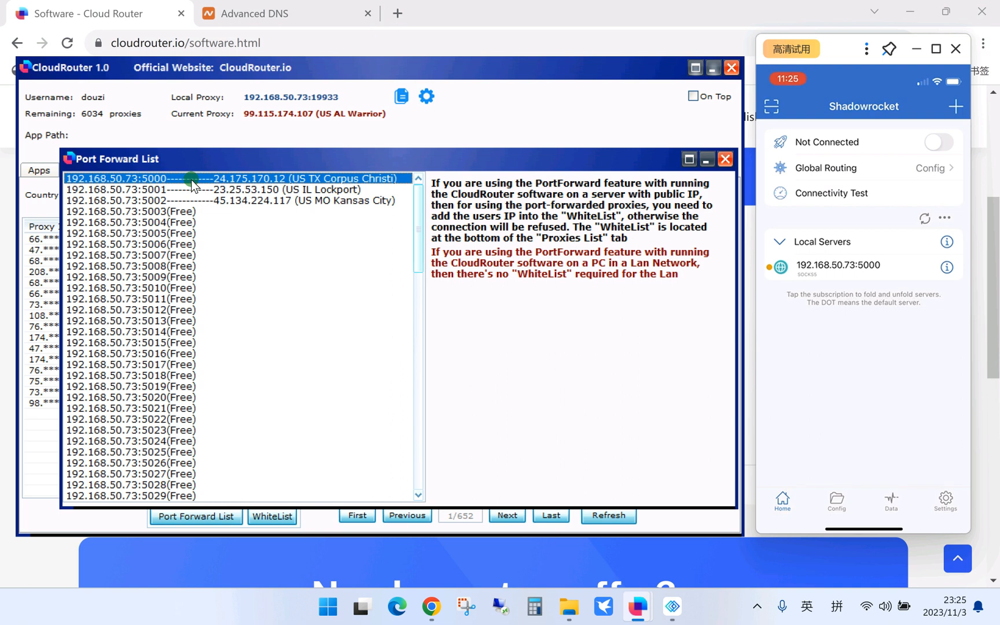
pyautogui.click(938, 141)
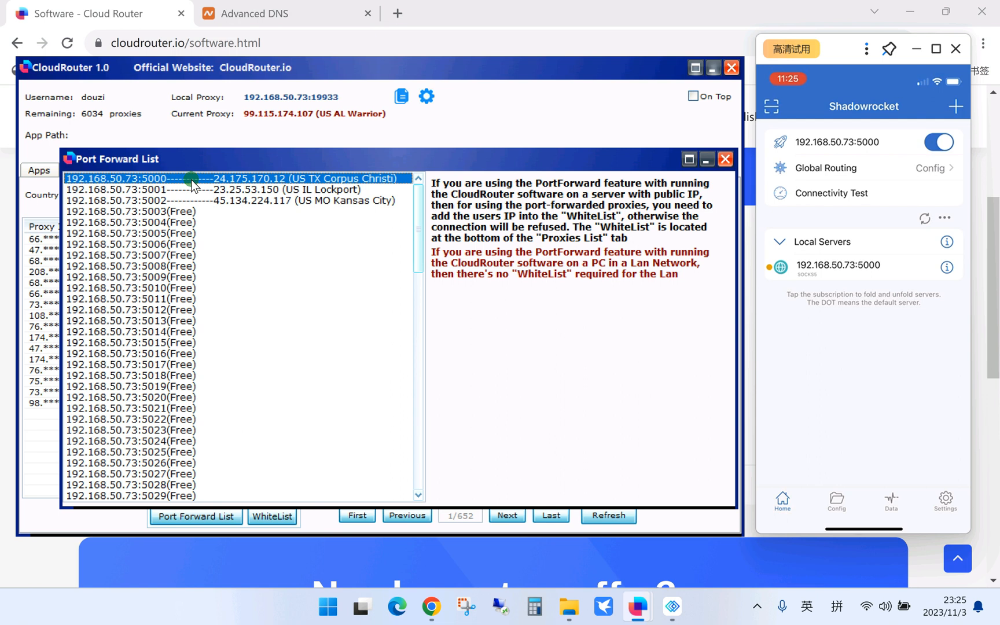
pyautogui.moveTo(182, 142)
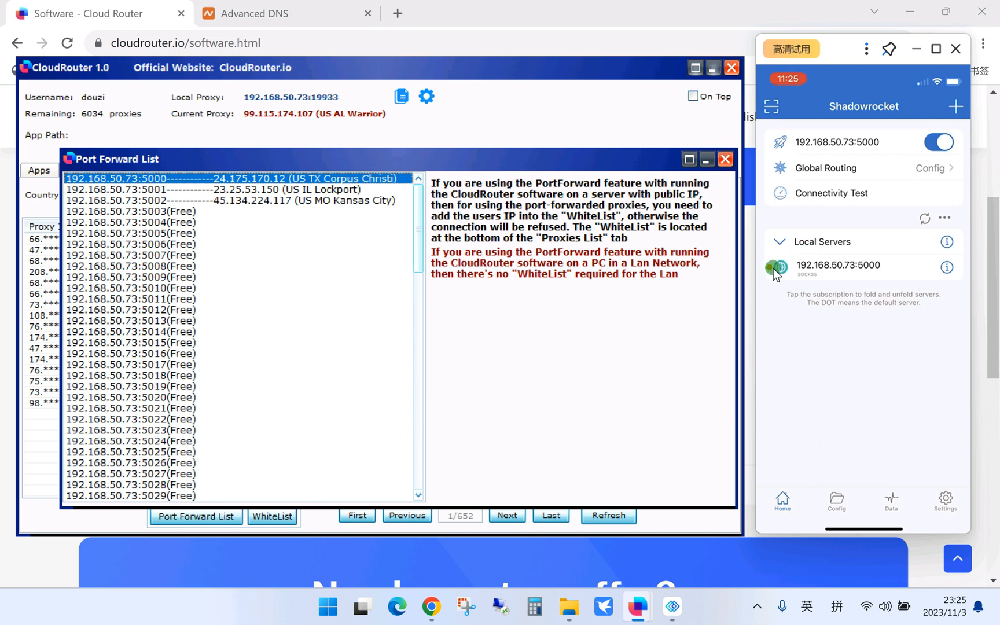
pyautogui.moveTo(277, 186)
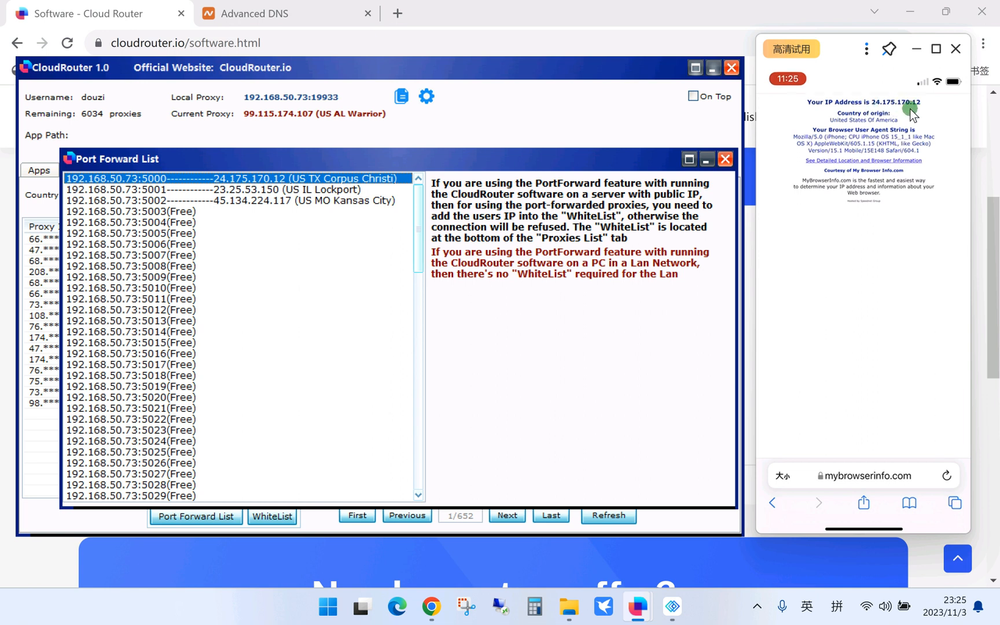
pyautogui.moveTo(938, 105)
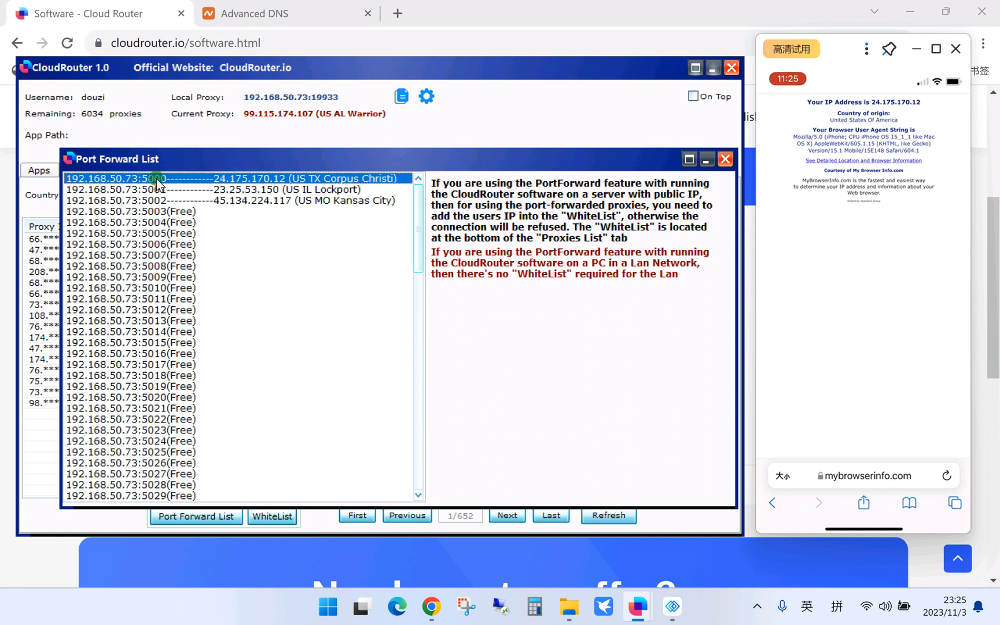
pyautogui.moveTo(211, 189)
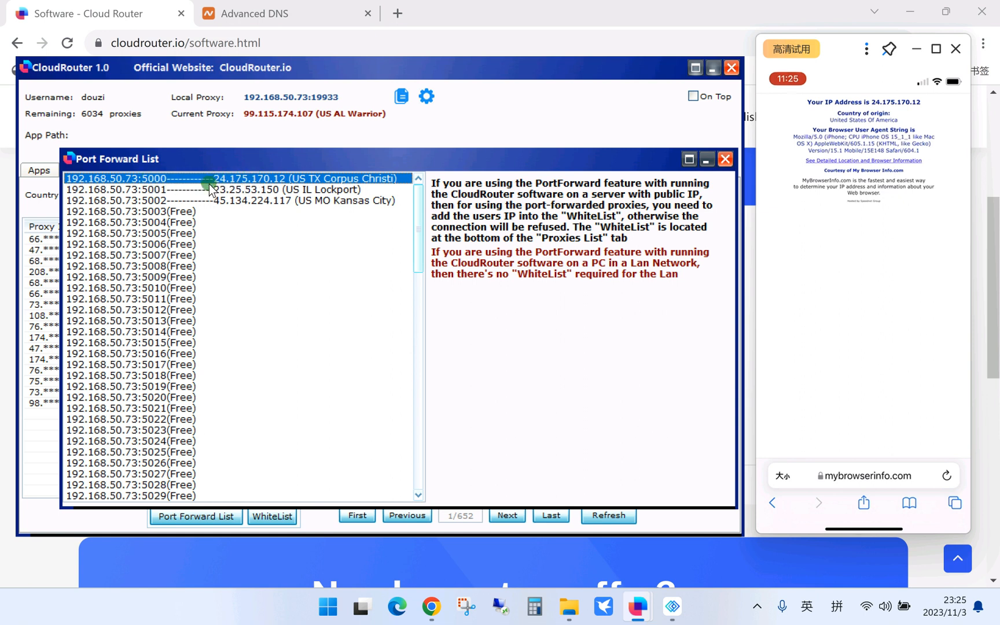
pyautogui.moveTo(497, 216)
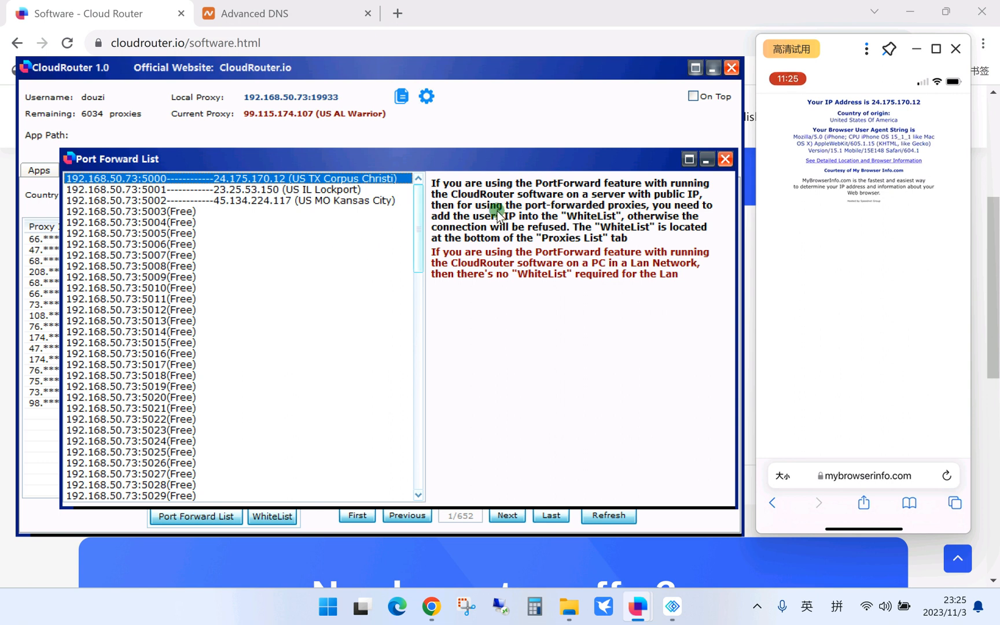
pyautogui.moveTo(649, 206)
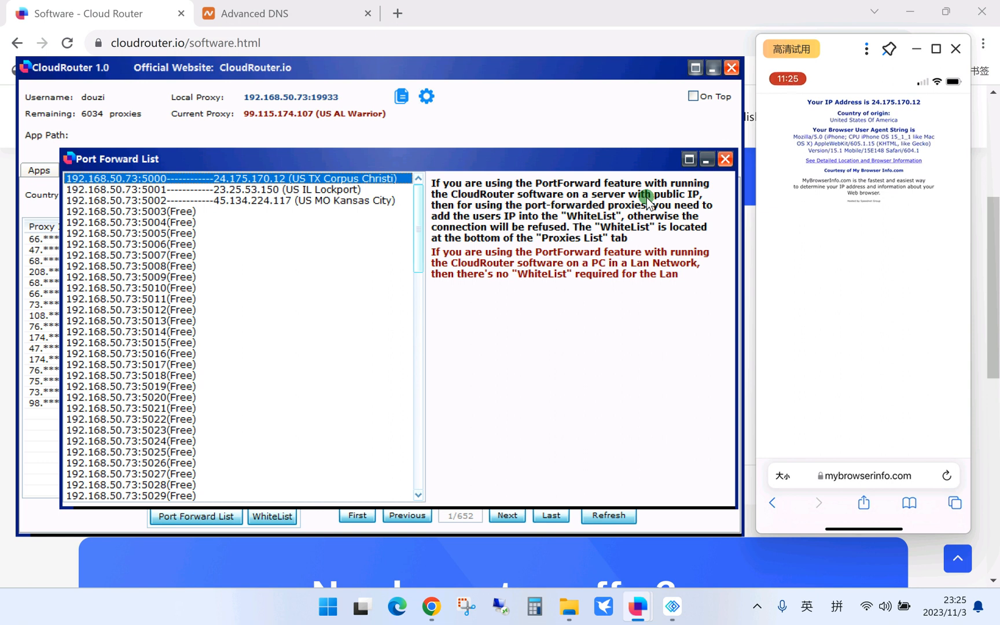
pyautogui.moveTo(650, 163)
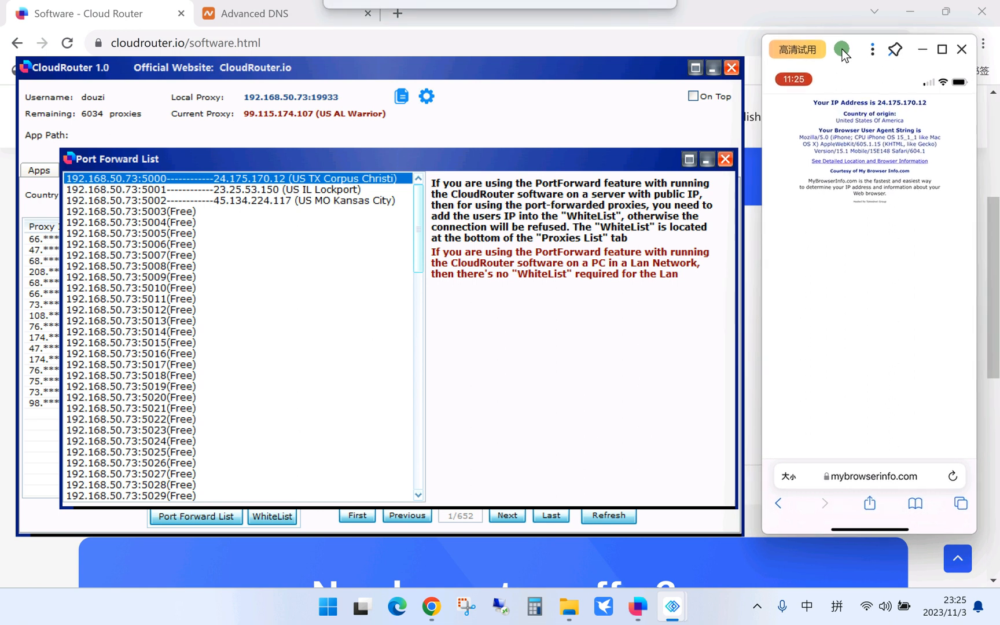
pyautogui.moveTo(857, 243)
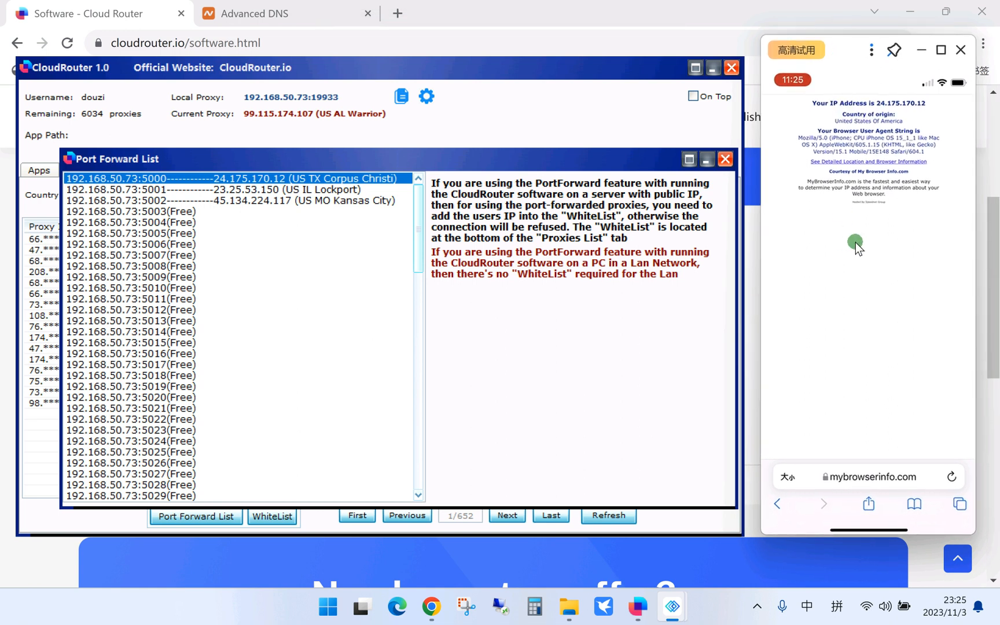
pyautogui.moveTo(487, 235)
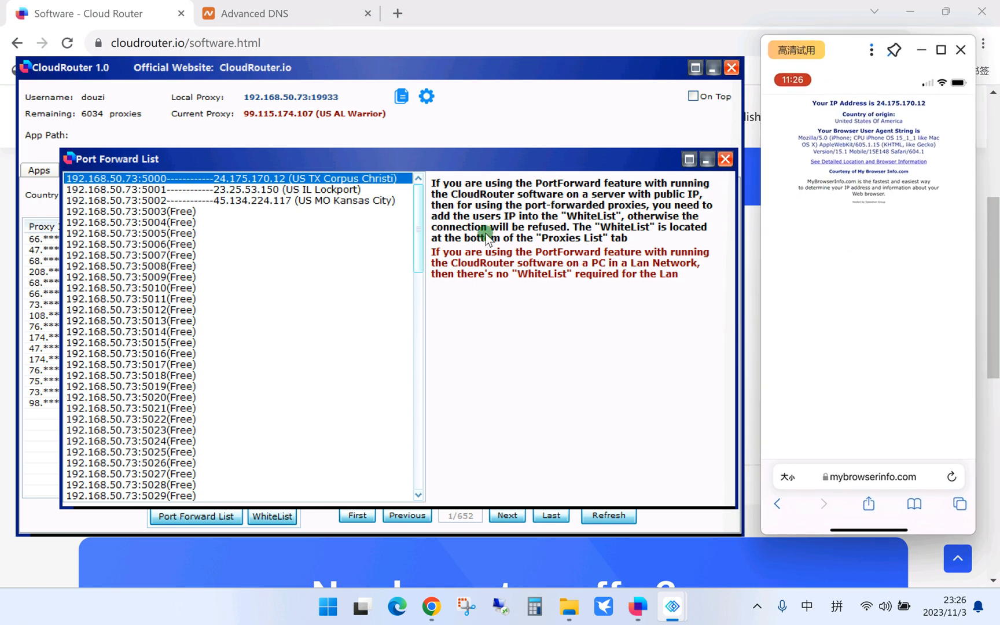
pyautogui.moveTo(446, 71)
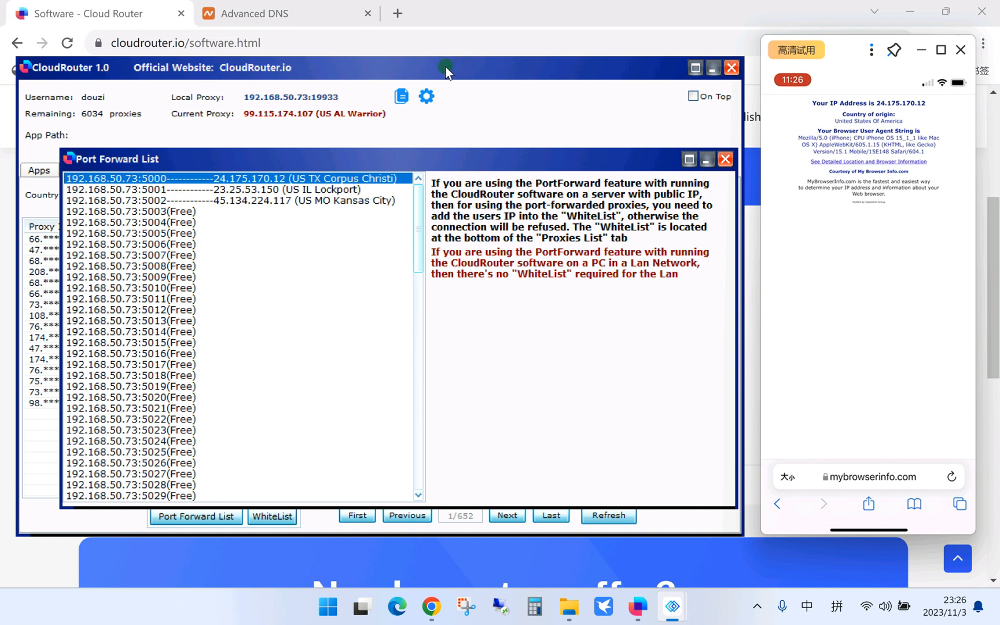
pyautogui.moveTo(252, 77)
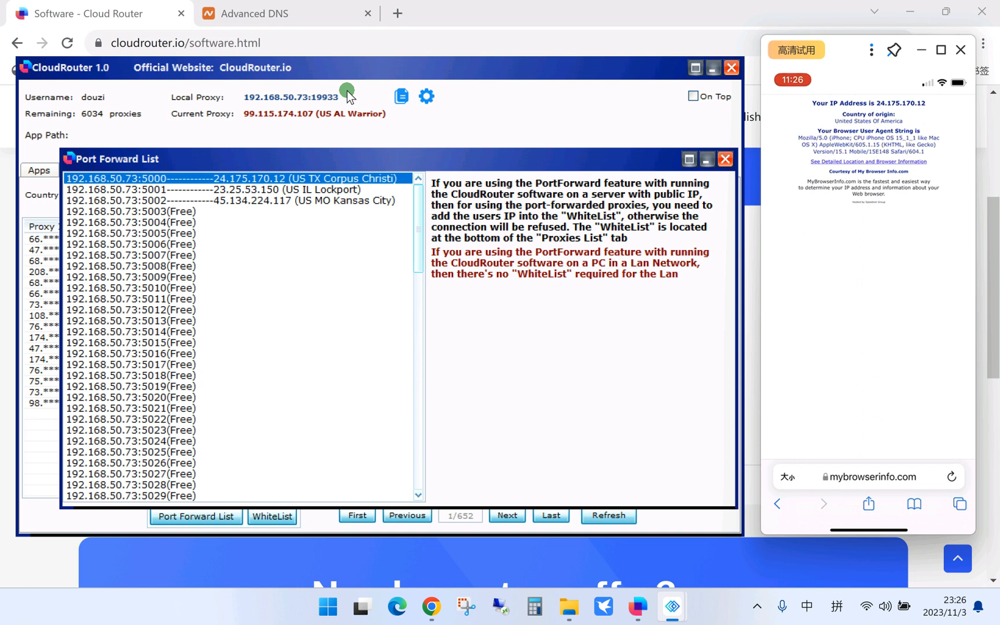
pyautogui.moveTo(245, 106)
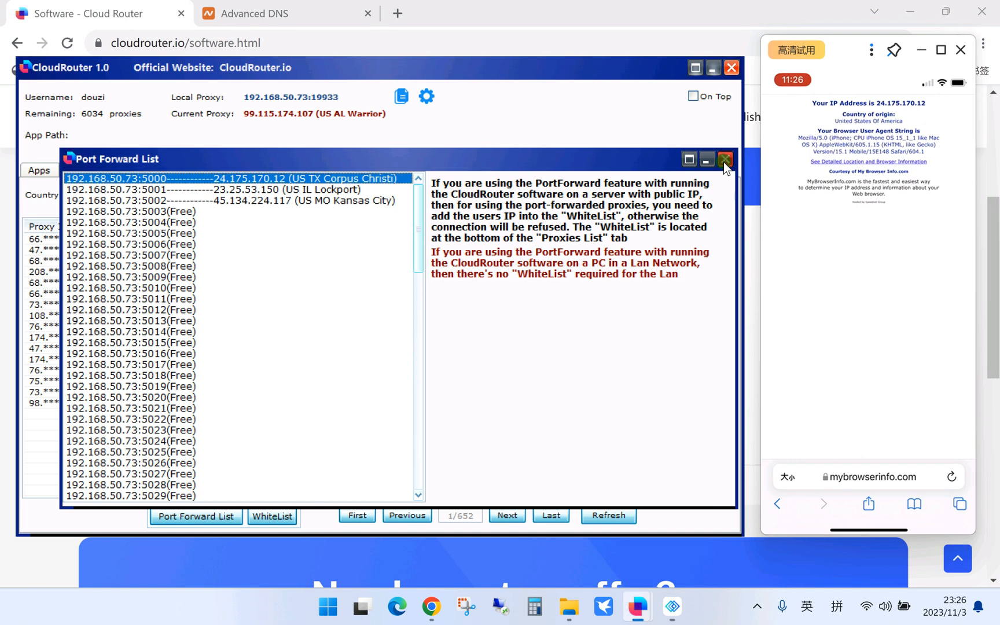
pyautogui.click(726, 159)
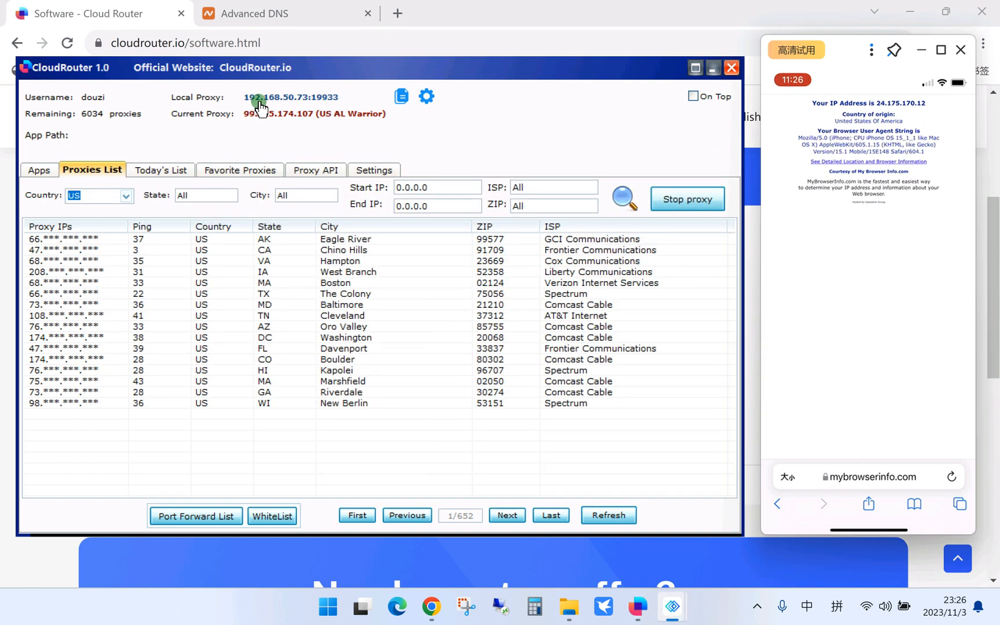
pyautogui.moveTo(354, 110)
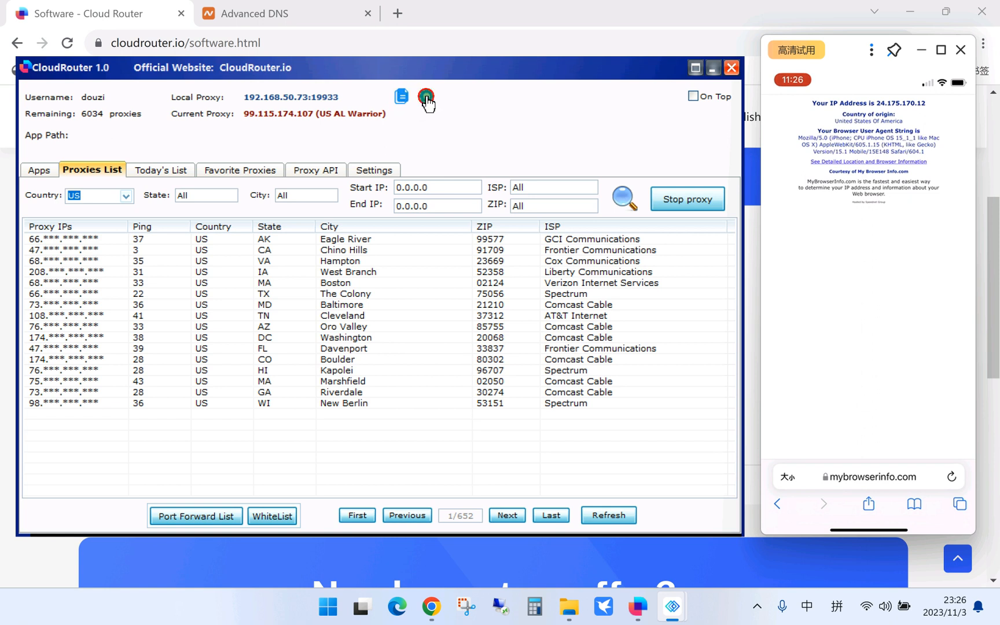
# Select 192.168.50.73 in the Port Forwarding IP Config settings.
pyautogui.click(426, 96)
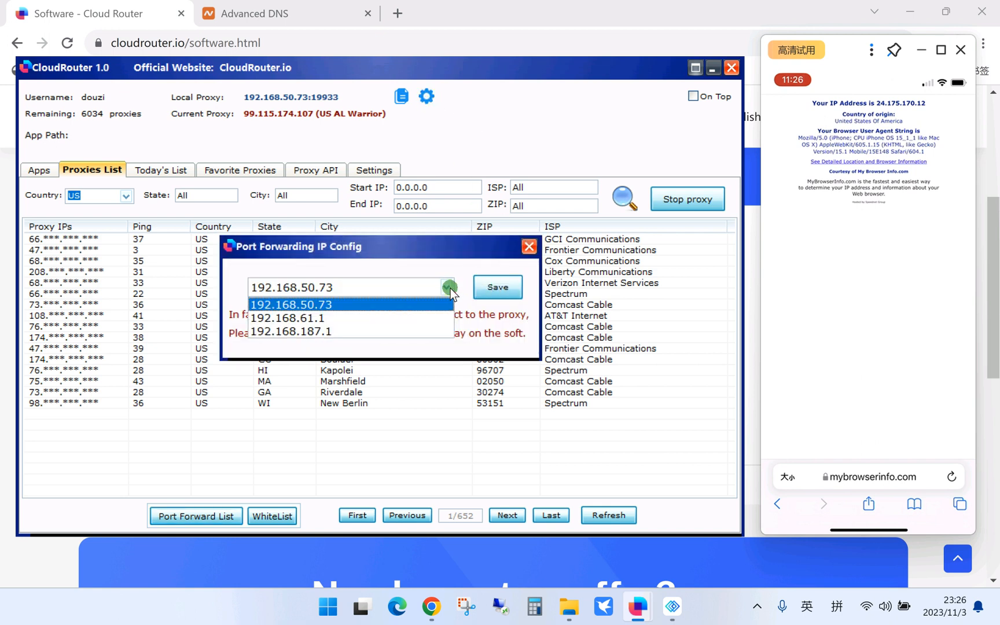
pyautogui.moveTo(332, 298)
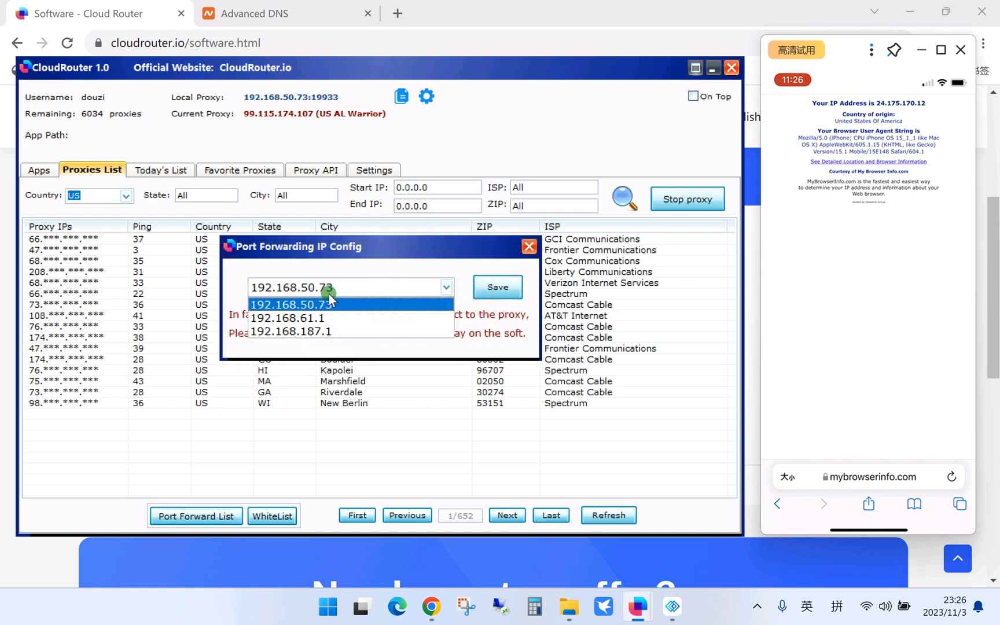
pyautogui.moveTo(334, 313)
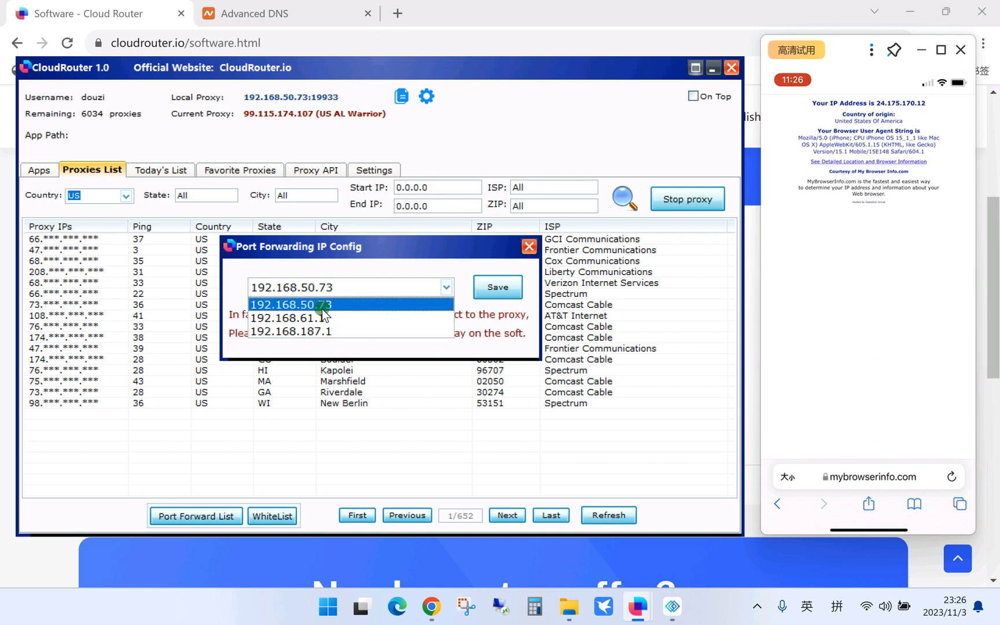
pyautogui.click(290, 304)
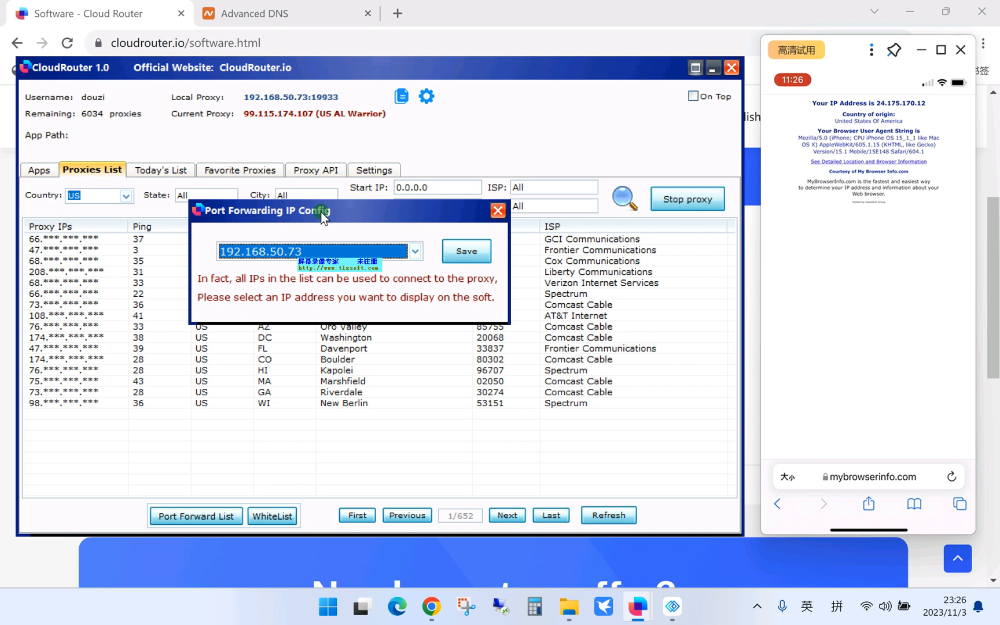
pyautogui.click(414, 251)
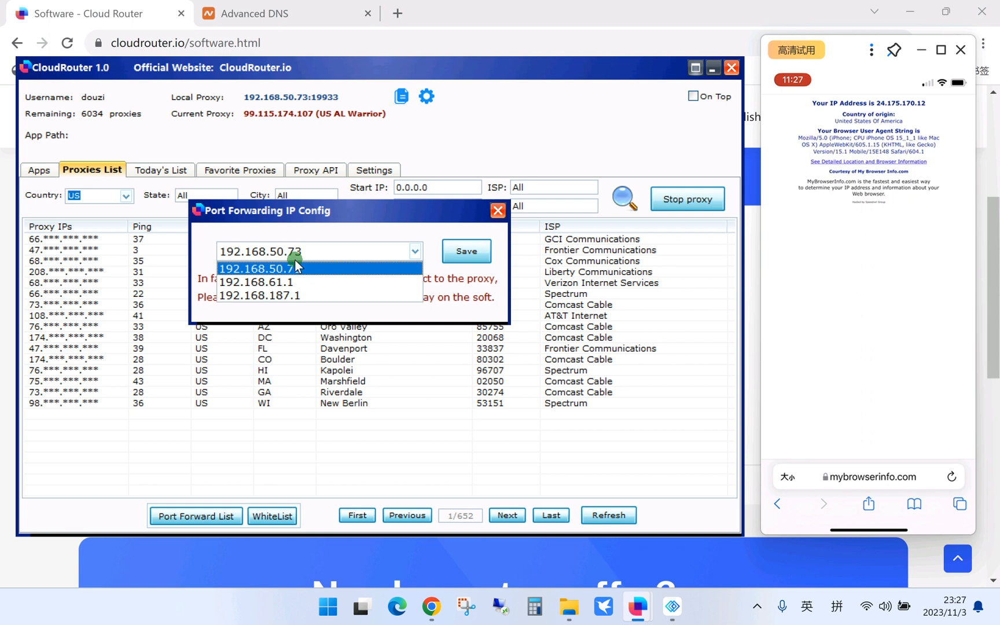
pyautogui.moveTo(305, 270)
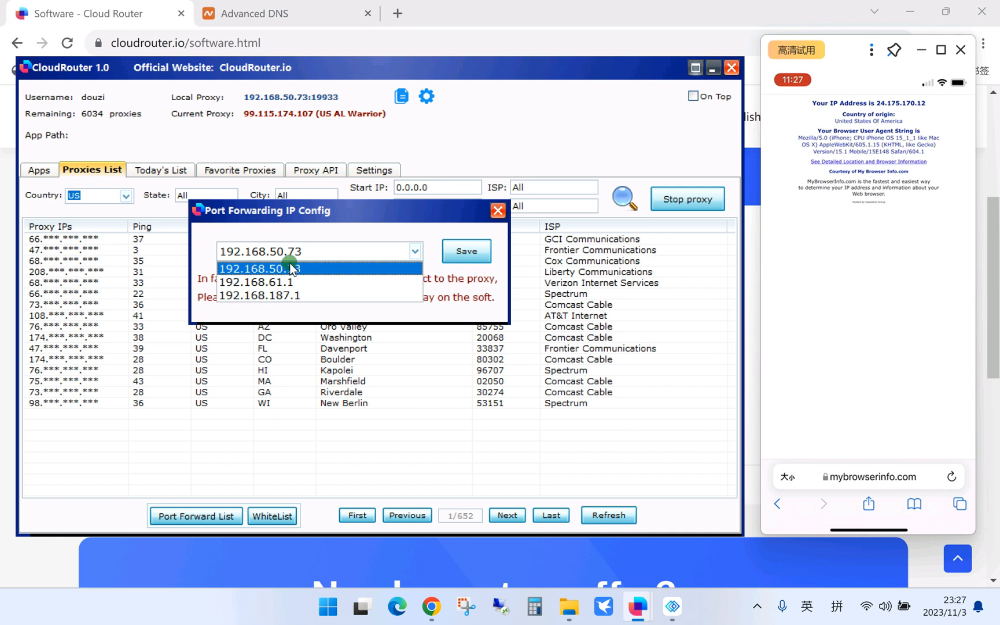
pyautogui.click(287, 268)
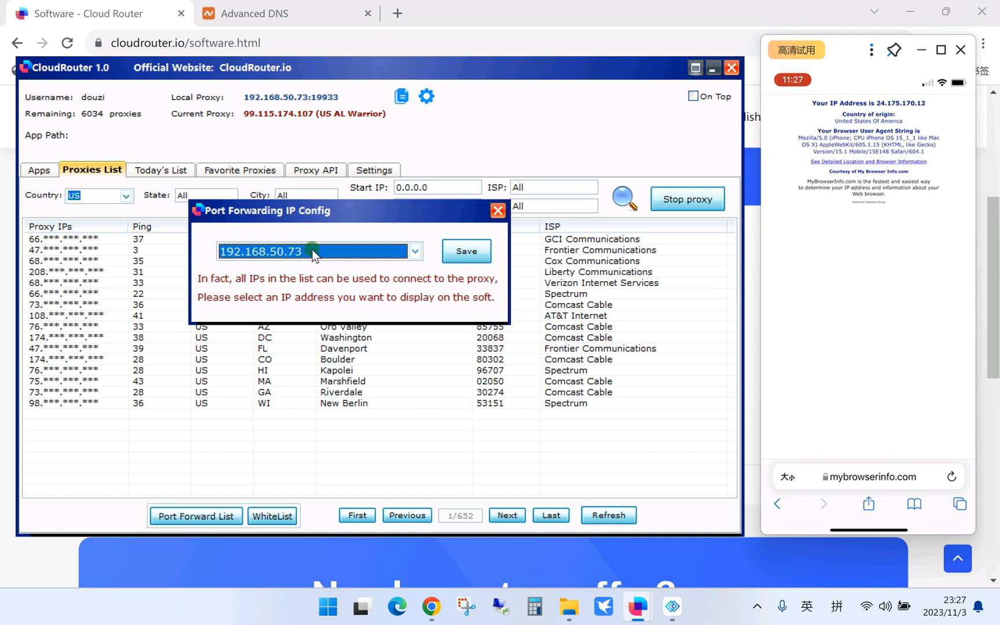
# Reselect the LAN address 192.168.50.73 and save the forwarding IP setting.
pyautogui.click(413, 251)
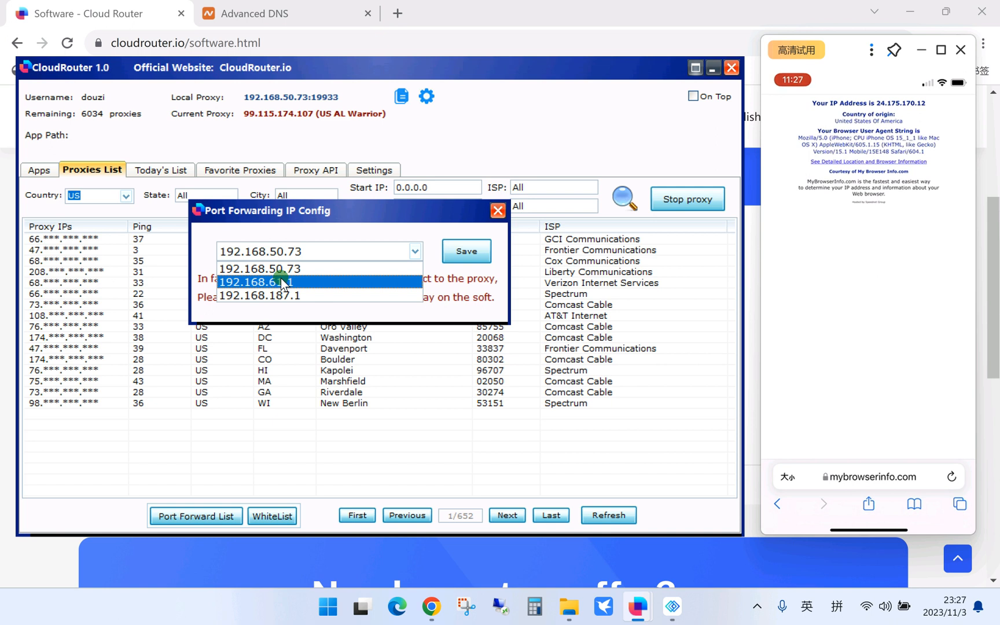
pyautogui.click(258, 268)
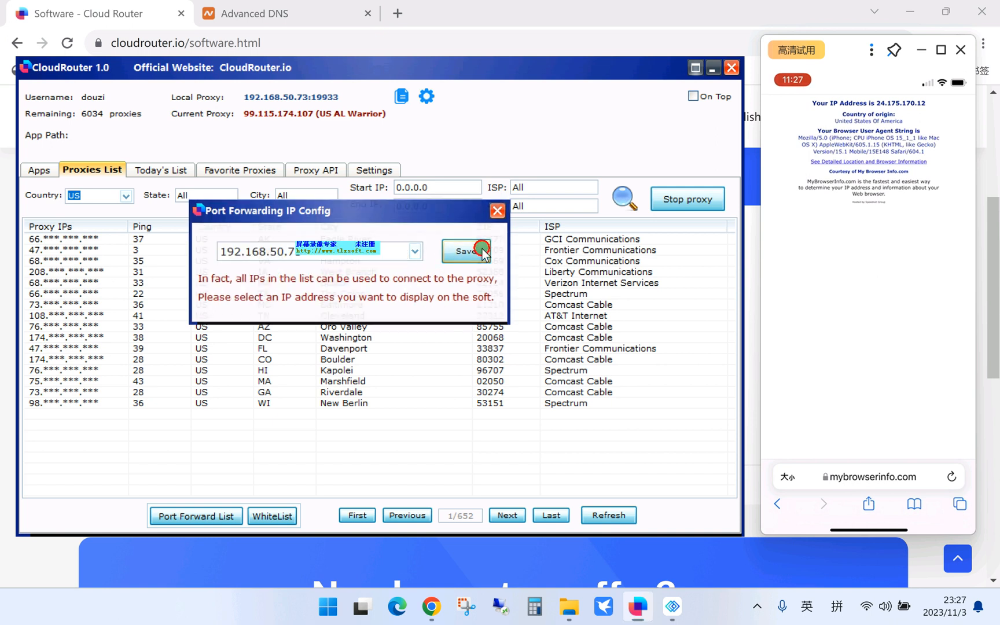
pyautogui.click(464, 251)
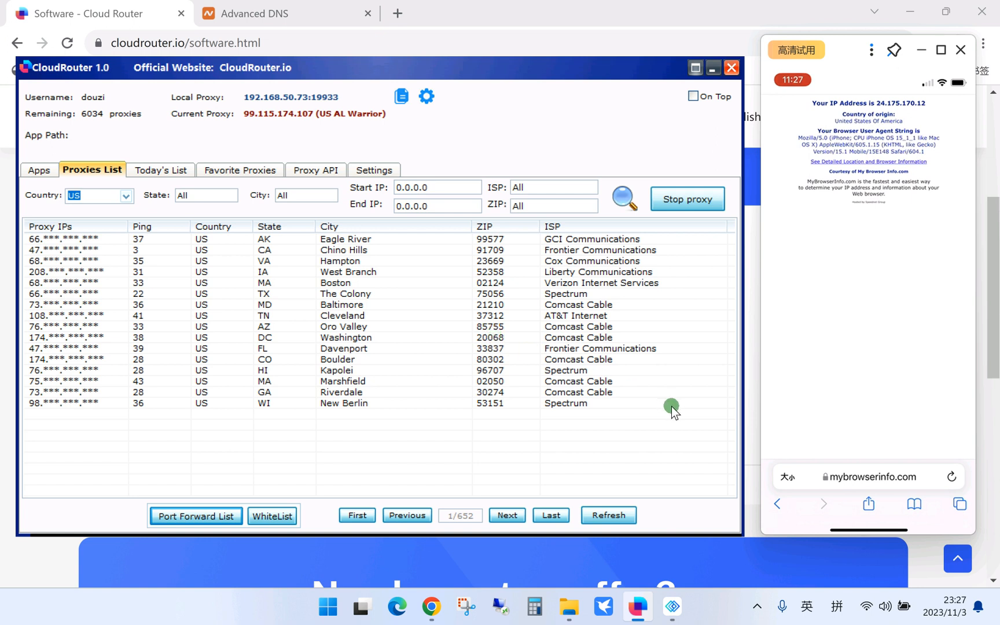
pyautogui.moveTo(723, 491)
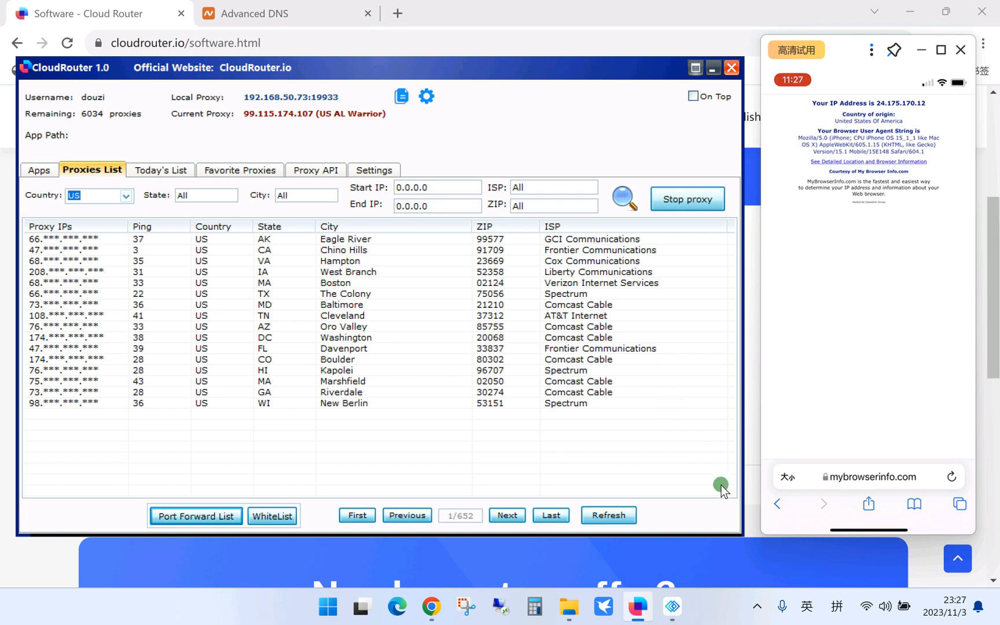